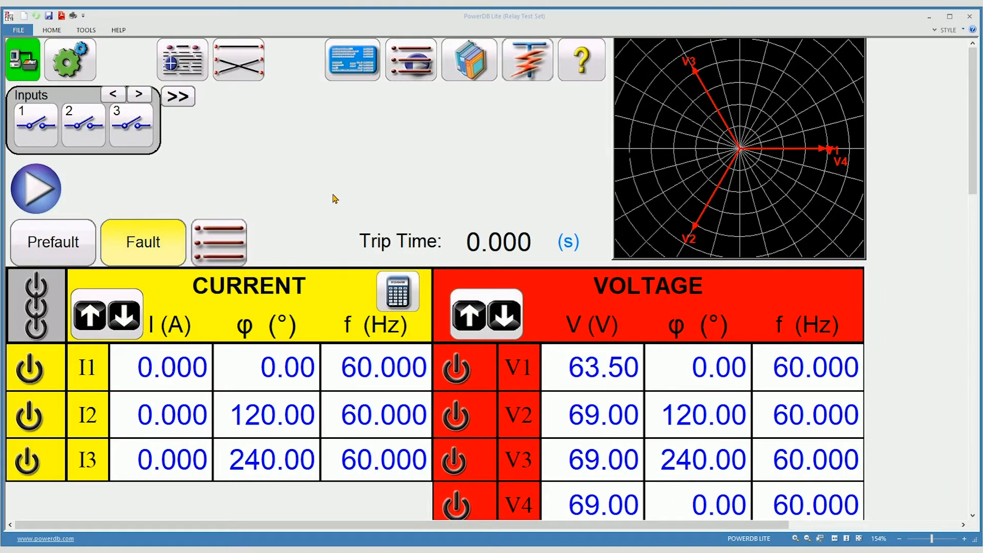
{"action": "mouse_move", "coordinate": [68, 59]}
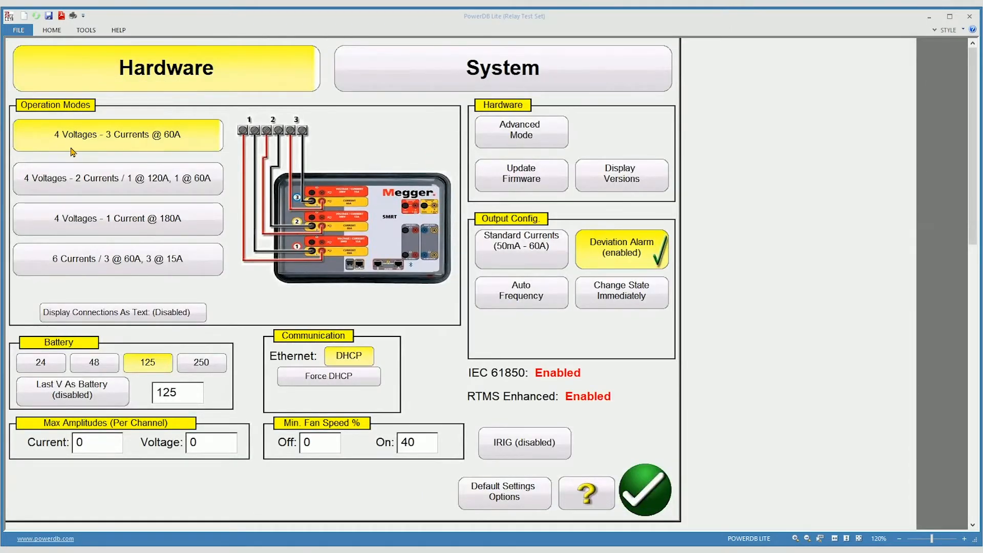
{"action": "mouse_move", "coordinate": [119, 148]}
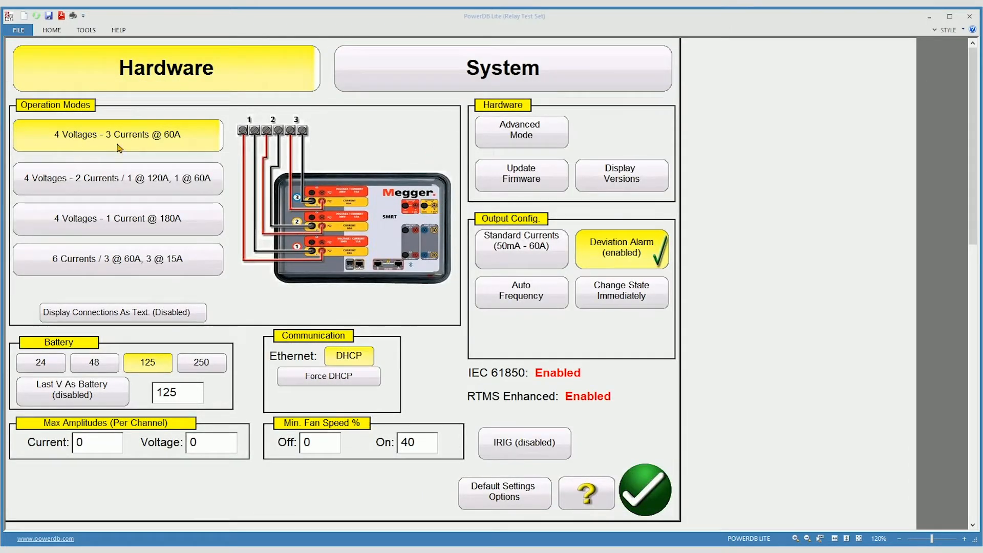
{"action": "mouse_move", "coordinate": [371, 282]}
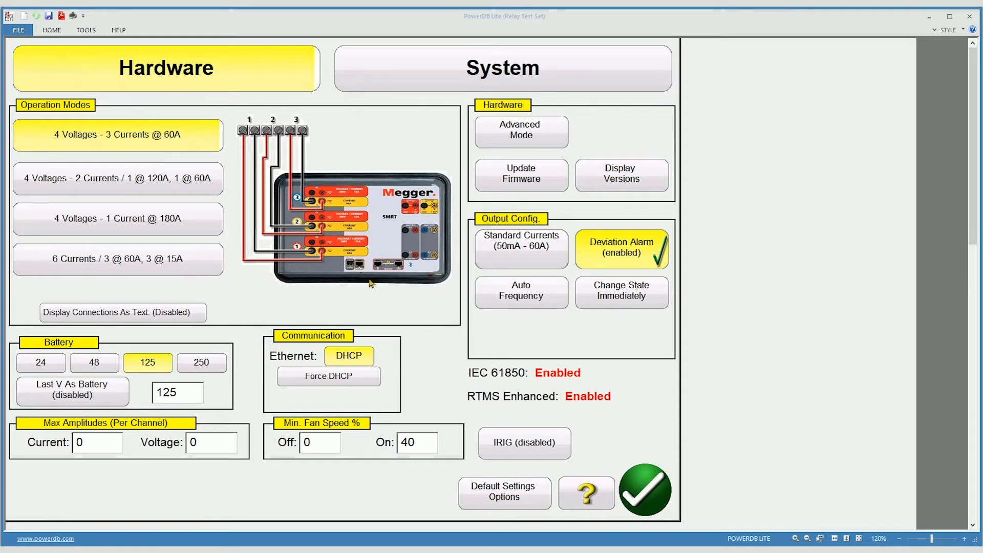
{"action": "mouse_move", "coordinate": [434, 286]}
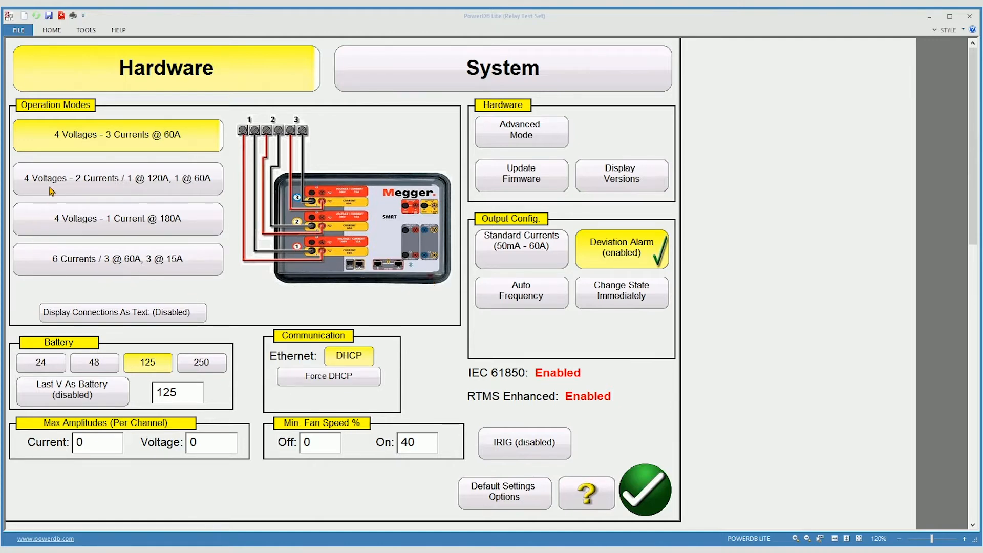
- Switch the operation mode to 4 Voltages - 2 Currents (1 @ 120A, 1 @ 60A)
{"action": "left_click", "coordinate": [117, 178]}
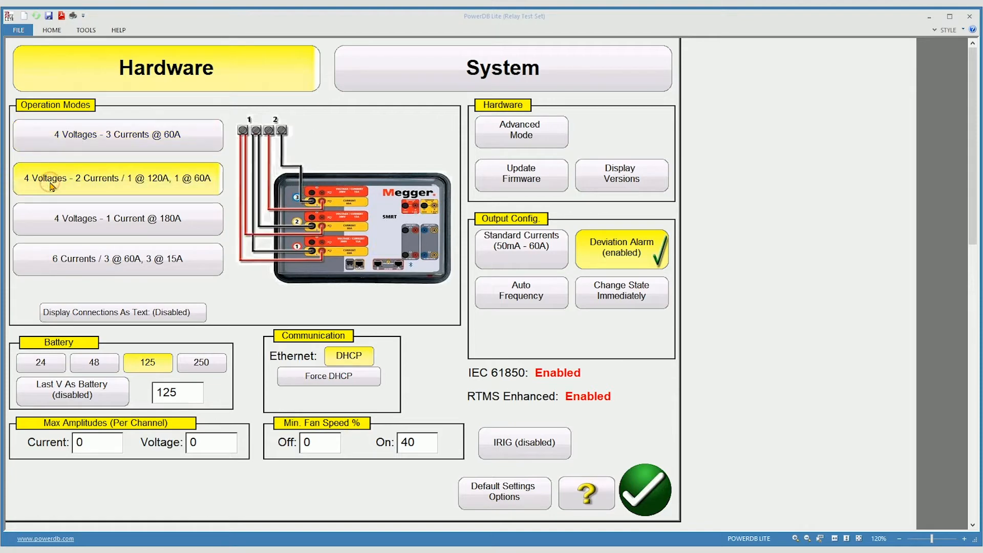
{"action": "mouse_move", "coordinate": [123, 200]}
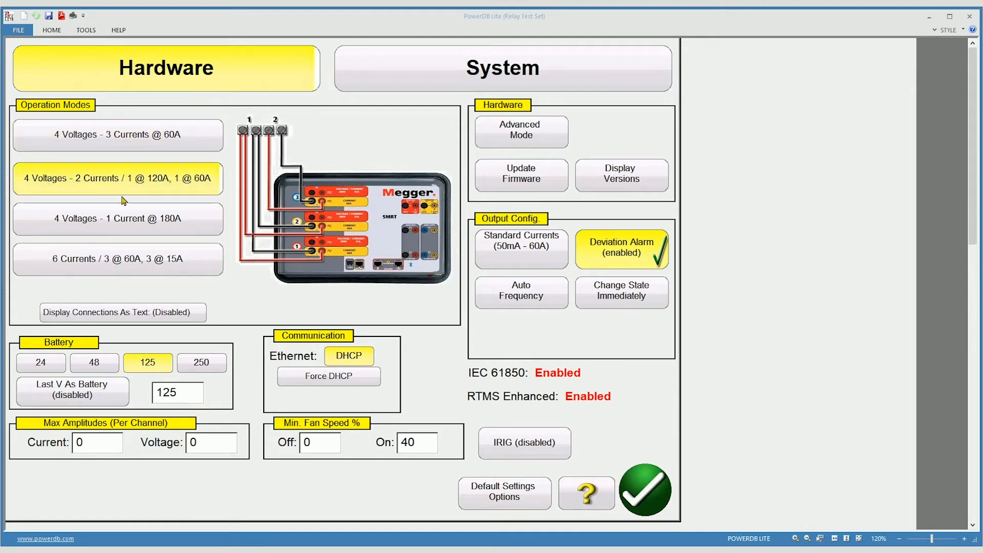
{"action": "mouse_move", "coordinate": [294, 245]}
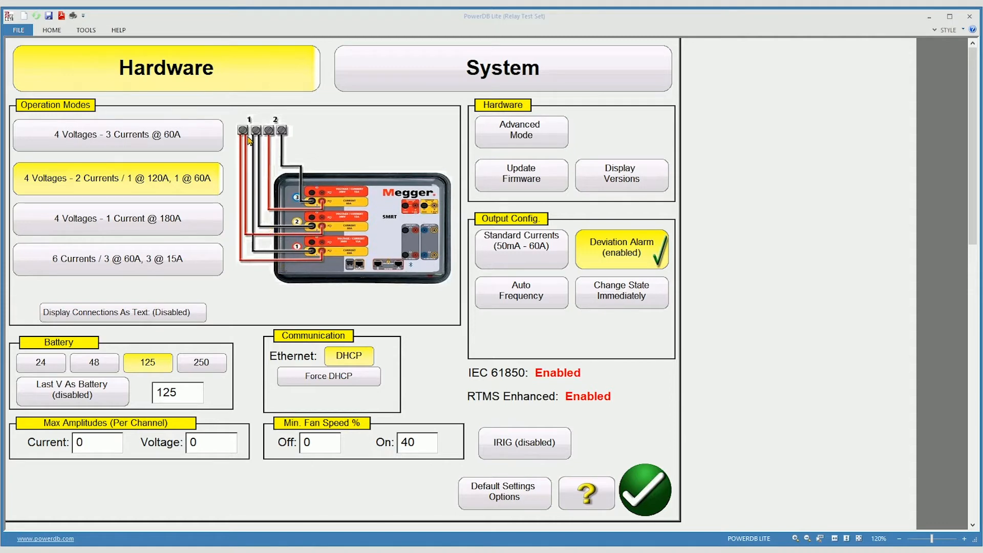
{"action": "mouse_move", "coordinate": [205, 171]}
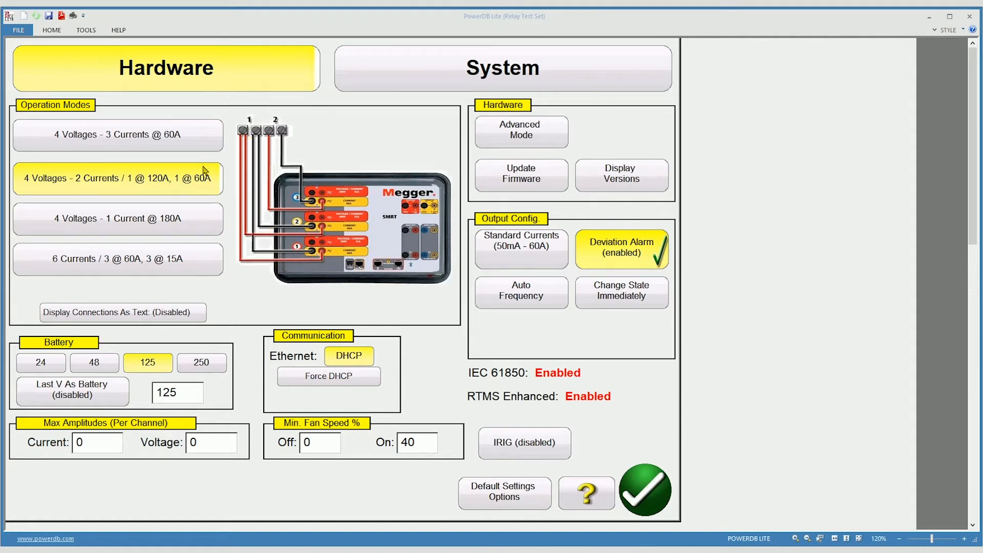
{"action": "mouse_move", "coordinate": [164, 187]}
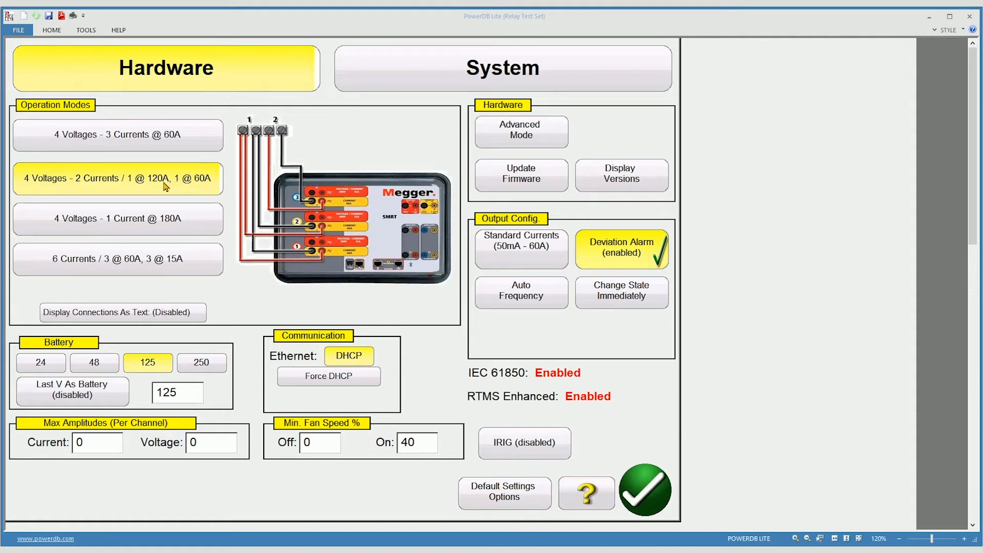
{"action": "mouse_move", "coordinate": [119, 219]}
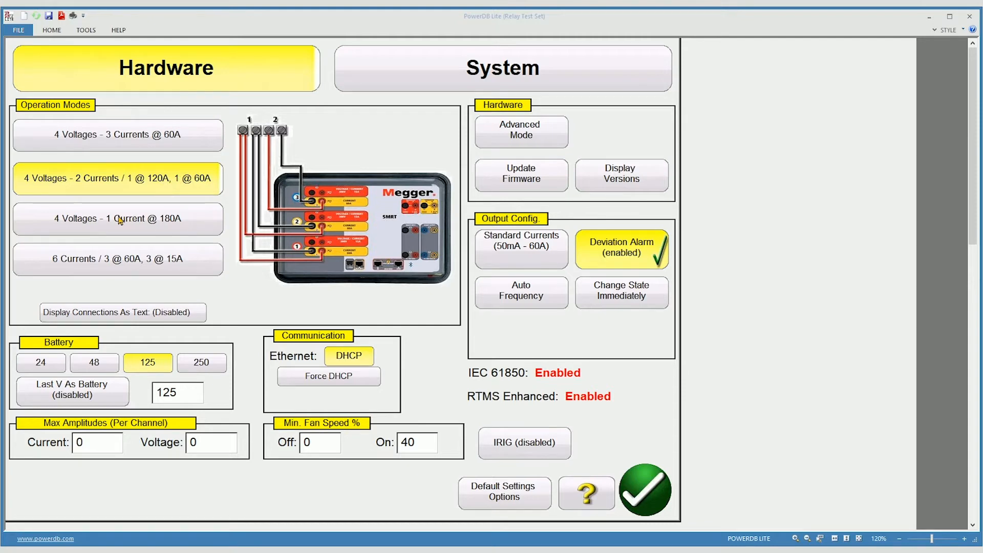
- Switch the operation mode to 4 Voltages - 1 Current @ 180A
{"action": "left_click", "coordinate": [116, 218]}
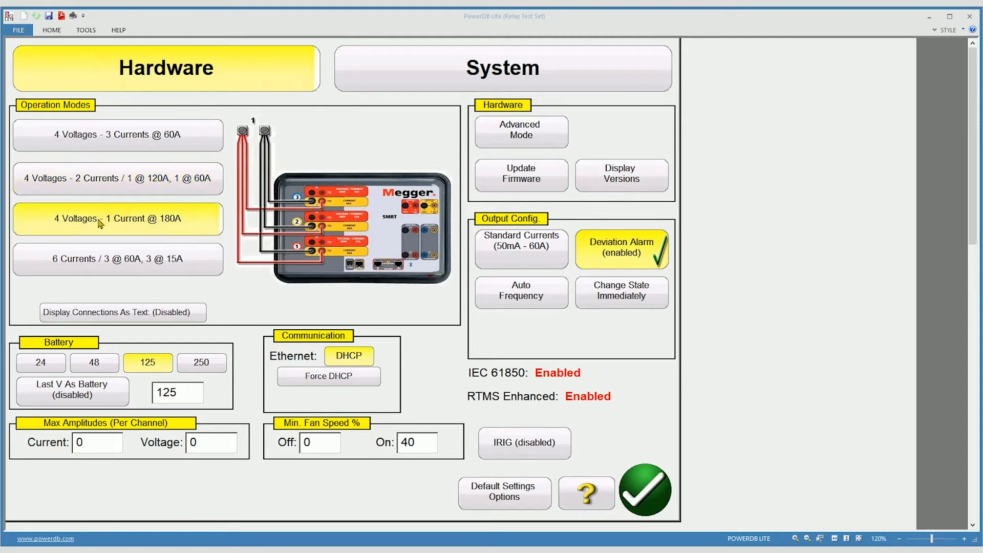
{"action": "mouse_move", "coordinate": [134, 228]}
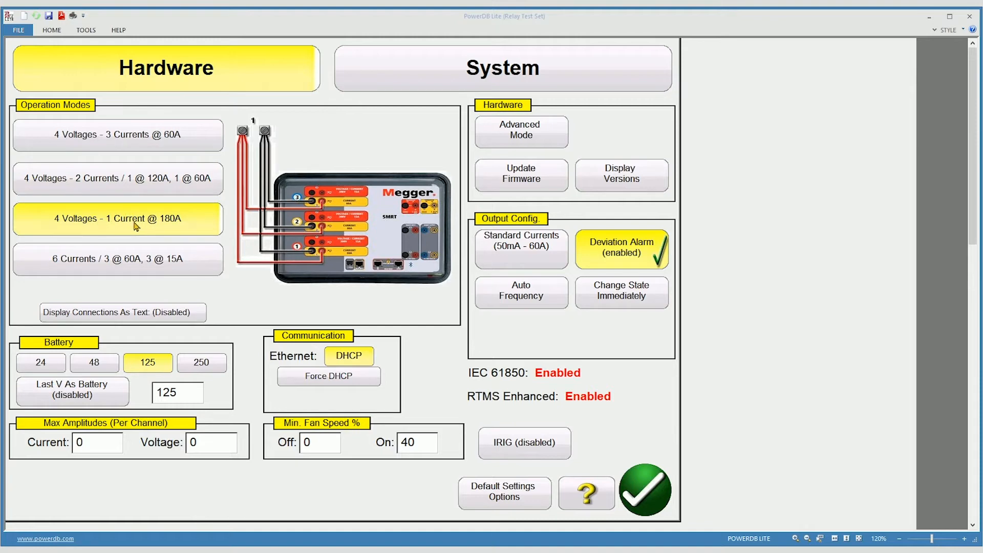
{"action": "mouse_move", "coordinate": [173, 228]}
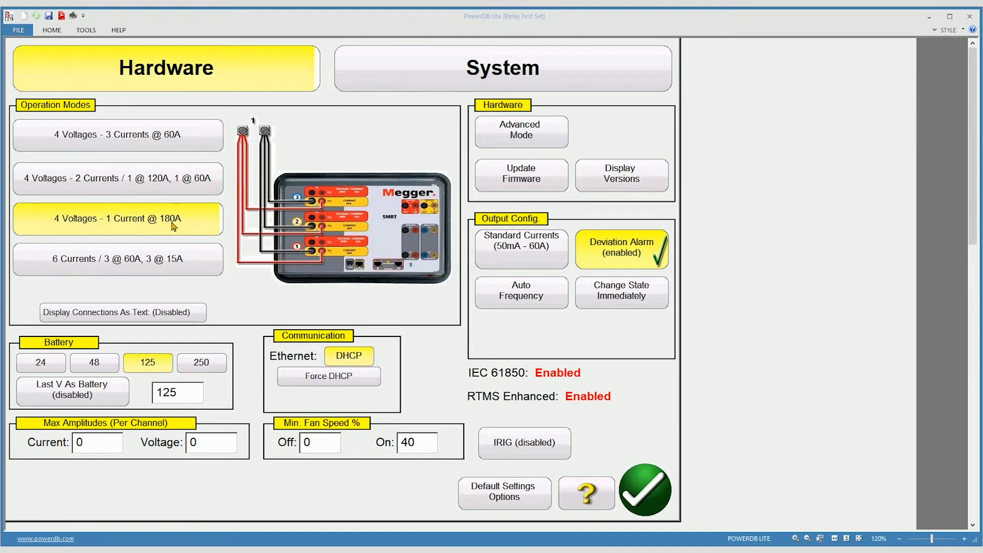
{"action": "mouse_move", "coordinate": [308, 264]}
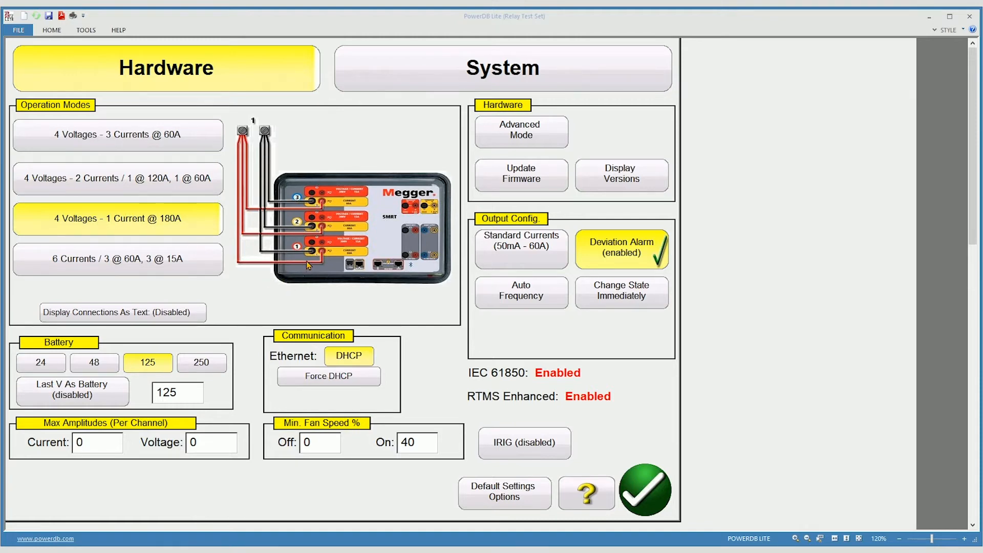
{"action": "mouse_move", "coordinate": [261, 192]}
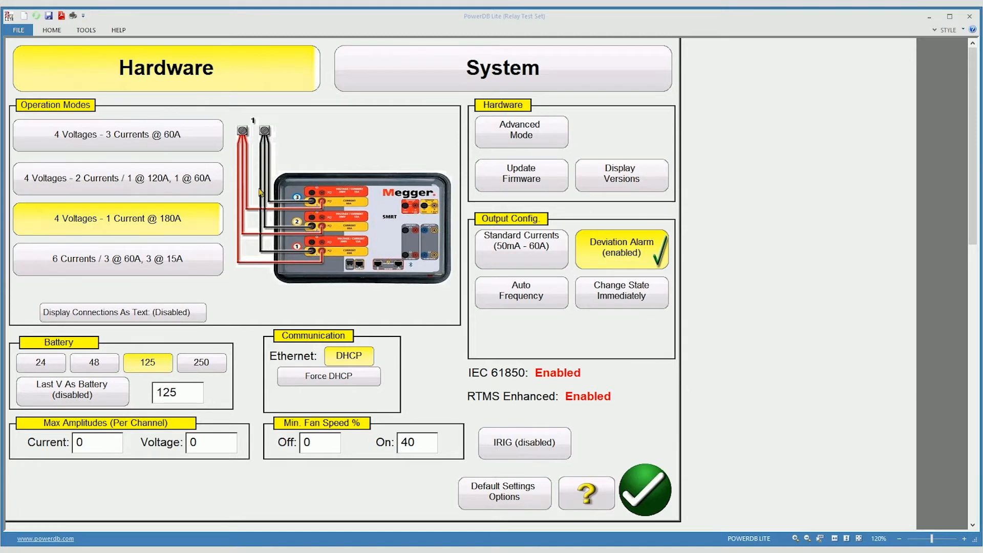
{"action": "mouse_move", "coordinate": [162, 168]}
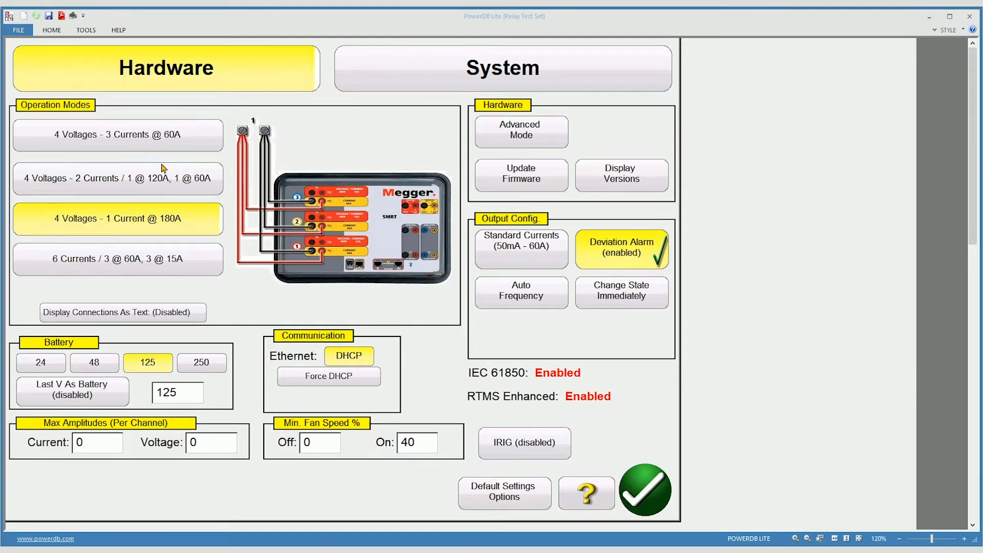
{"action": "mouse_move", "coordinate": [196, 228]}
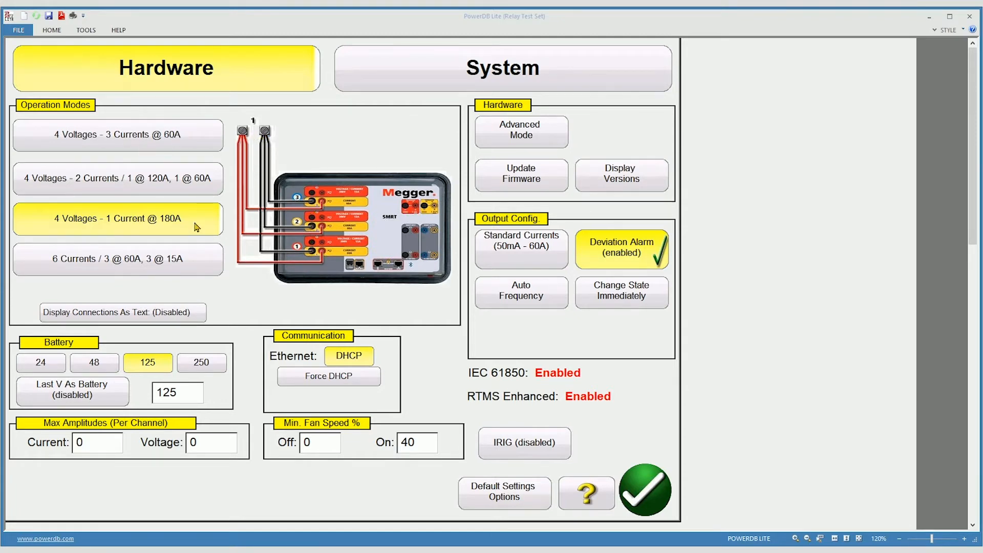
{"action": "mouse_move", "coordinate": [174, 233]}
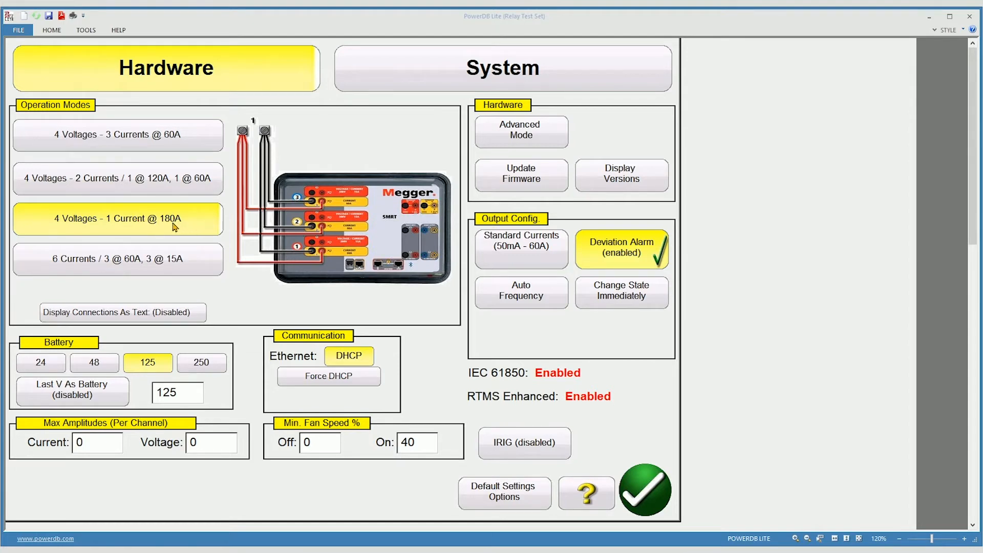
- Switch the operation mode to 6 Currents (3 @ 60A, 3 @ 15A)
{"action": "left_click", "coordinate": [117, 259]}
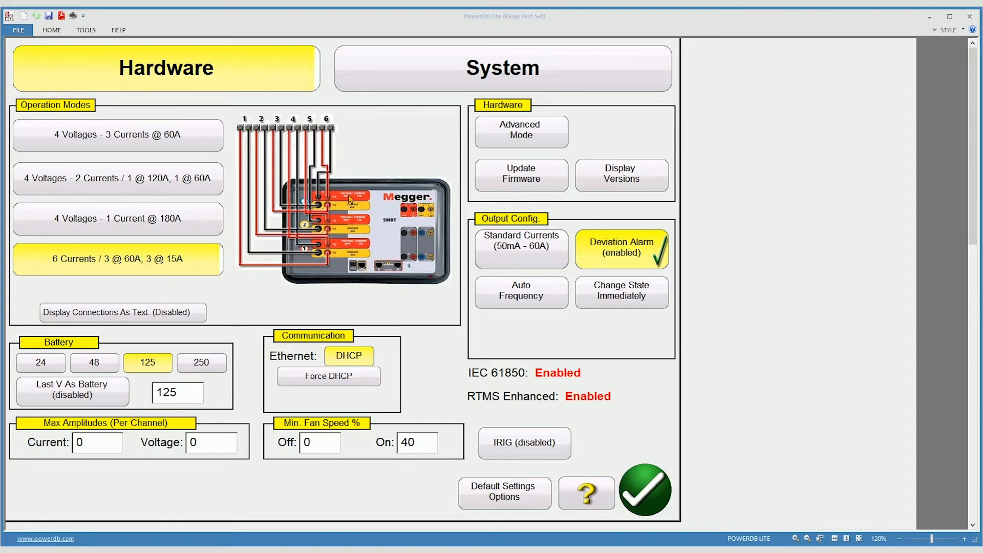
{"action": "mouse_move", "coordinate": [263, 155]}
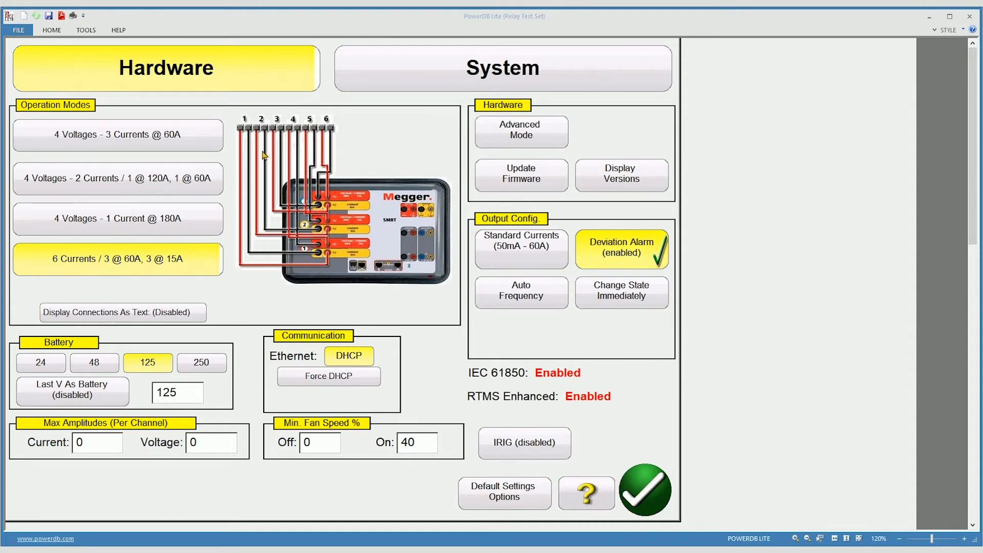
{"action": "mouse_move", "coordinate": [335, 258]}
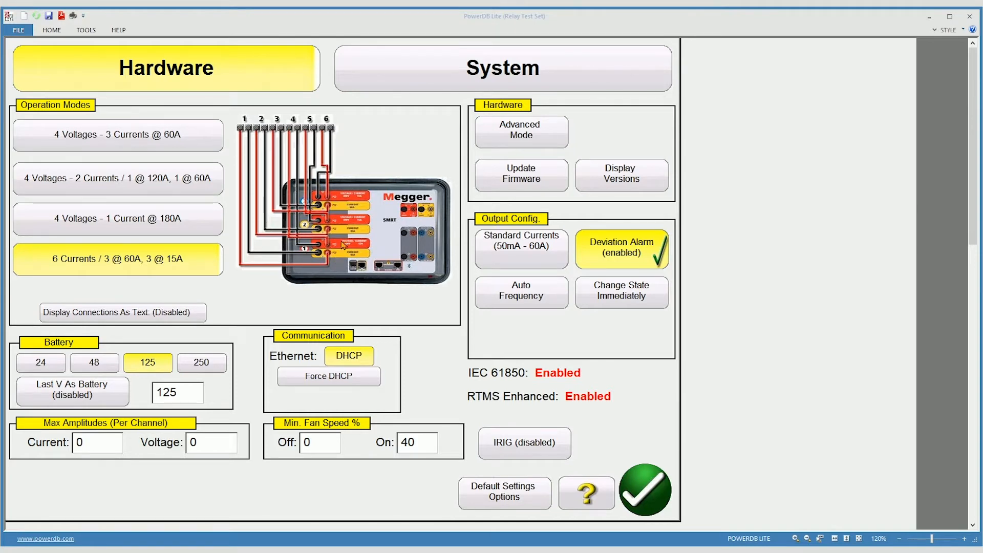
{"action": "mouse_move", "coordinate": [345, 162]}
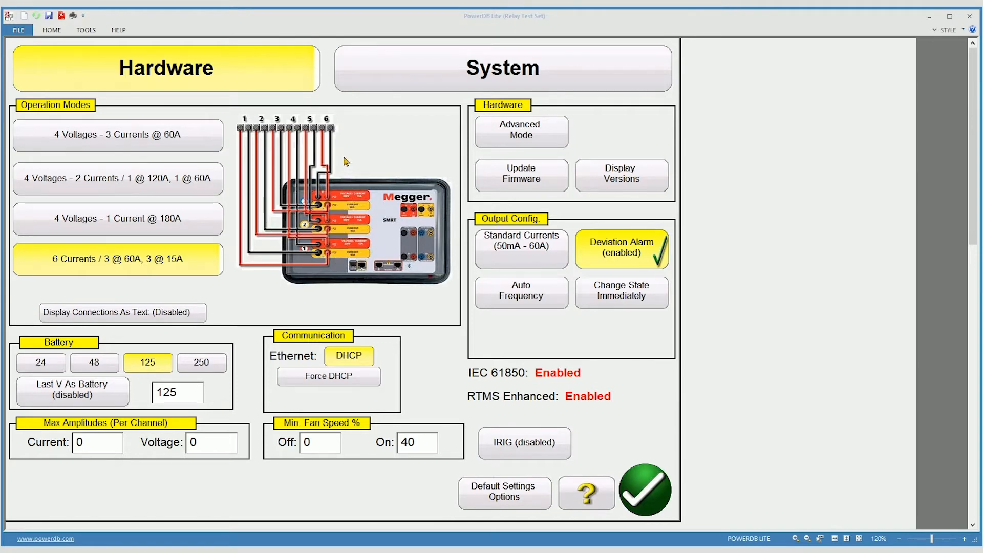
{"action": "mouse_move", "coordinate": [347, 247]}
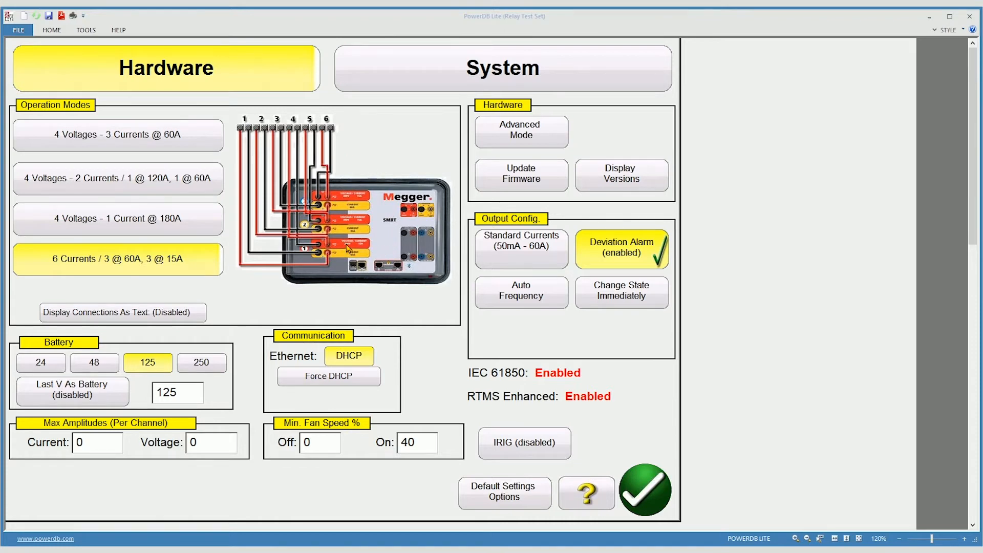
{"action": "mouse_move", "coordinate": [357, 200]}
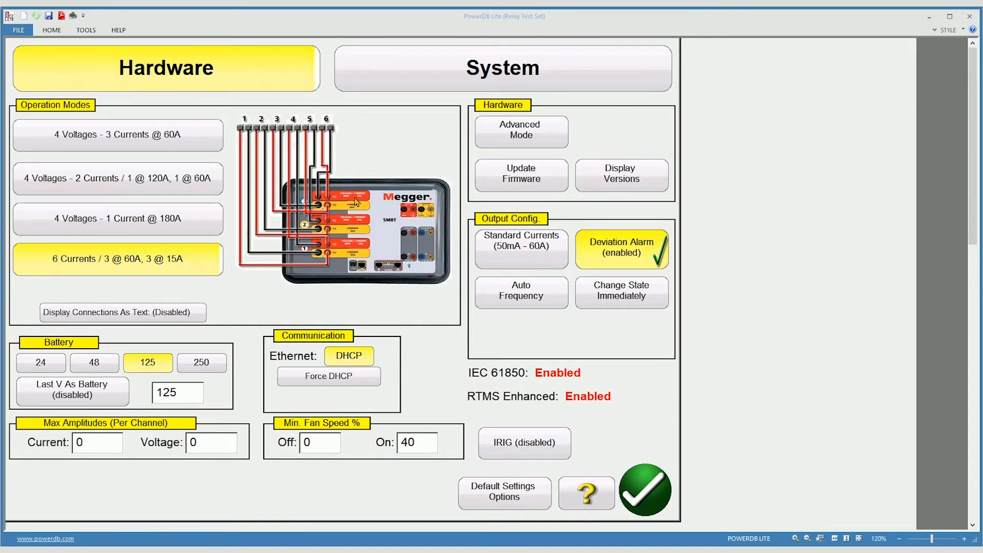
- Return to 4 Voltages - 3 Currents, enable Advanced Mode with one convertible channel, and apply
{"action": "left_click", "coordinate": [117, 134]}
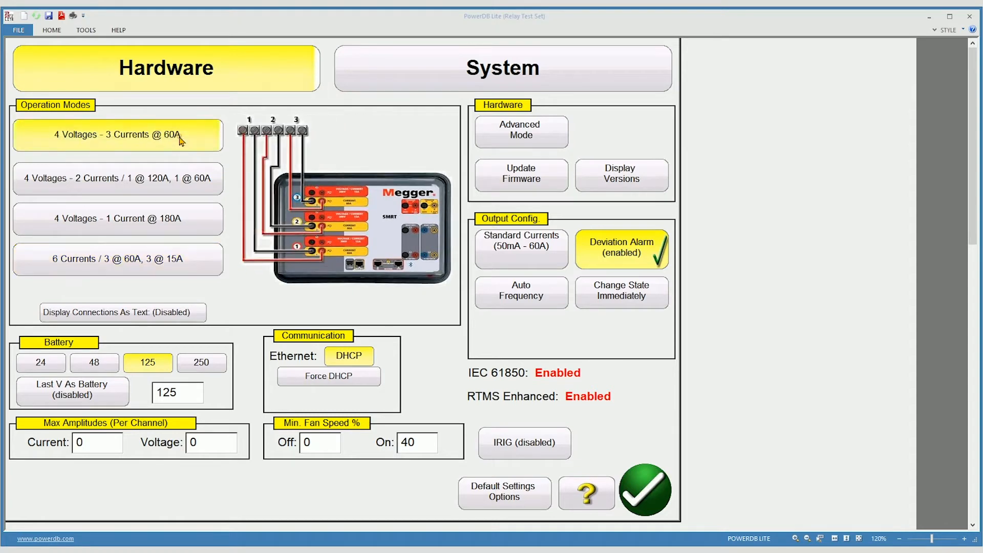
{"action": "mouse_move", "coordinate": [184, 149]}
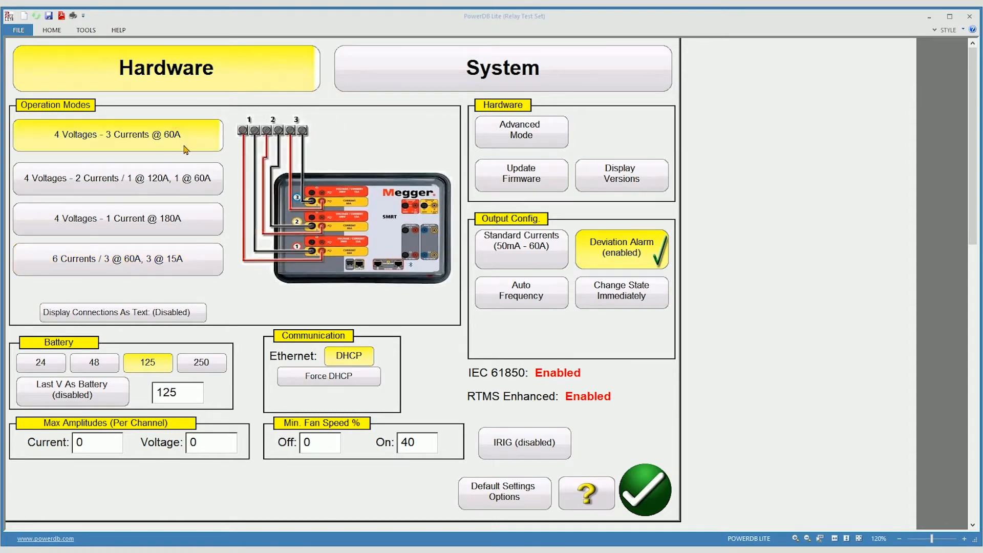
{"action": "left_click", "coordinate": [520, 133]}
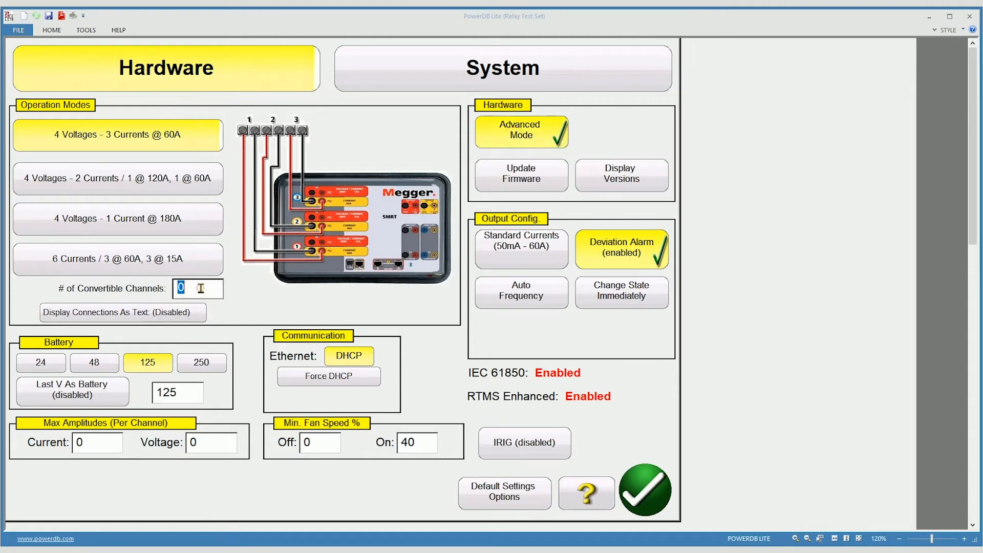
{"action": "mouse_move", "coordinate": [238, 309]}
{"action": "type", "text": "1"}
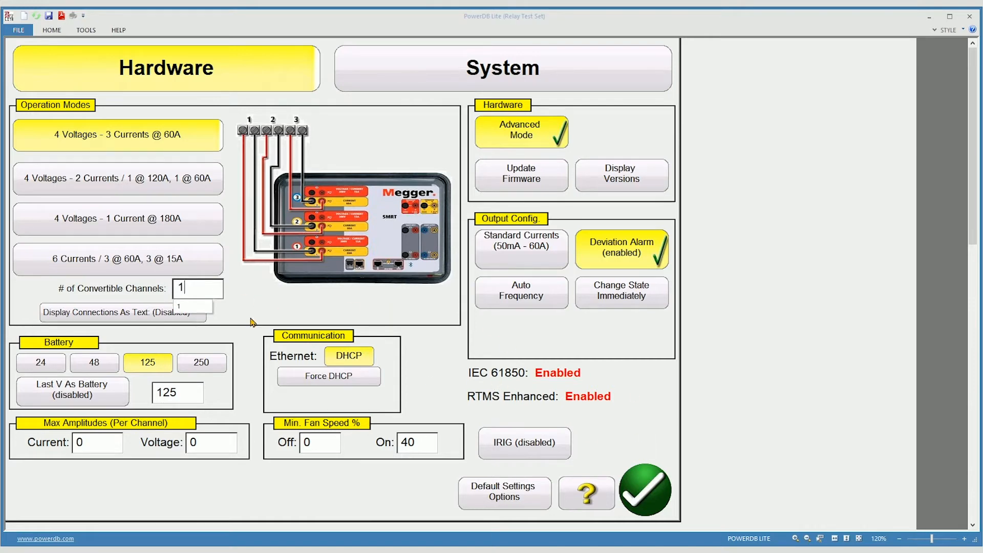
{"action": "left_click", "coordinate": [645, 490]}
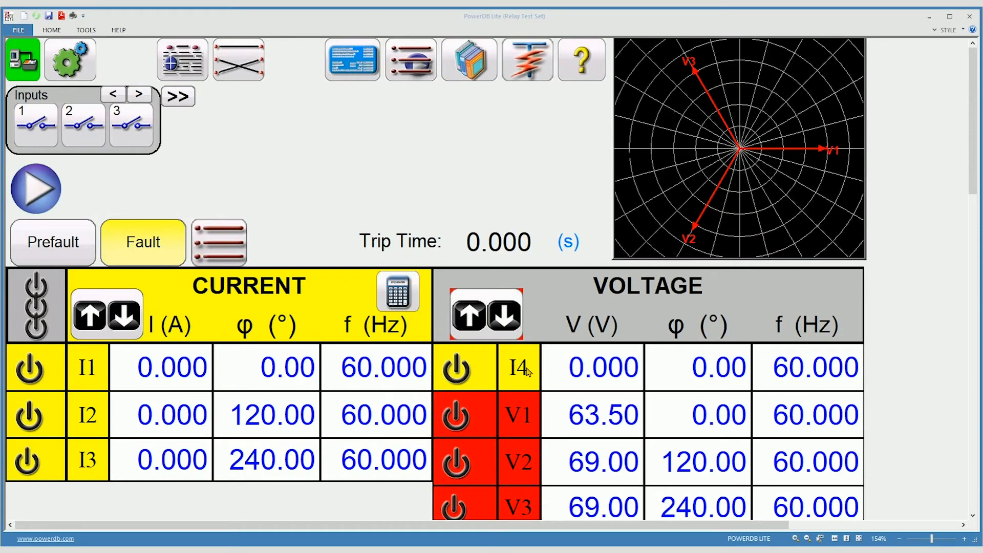
{"action": "mouse_move", "coordinate": [522, 415]}
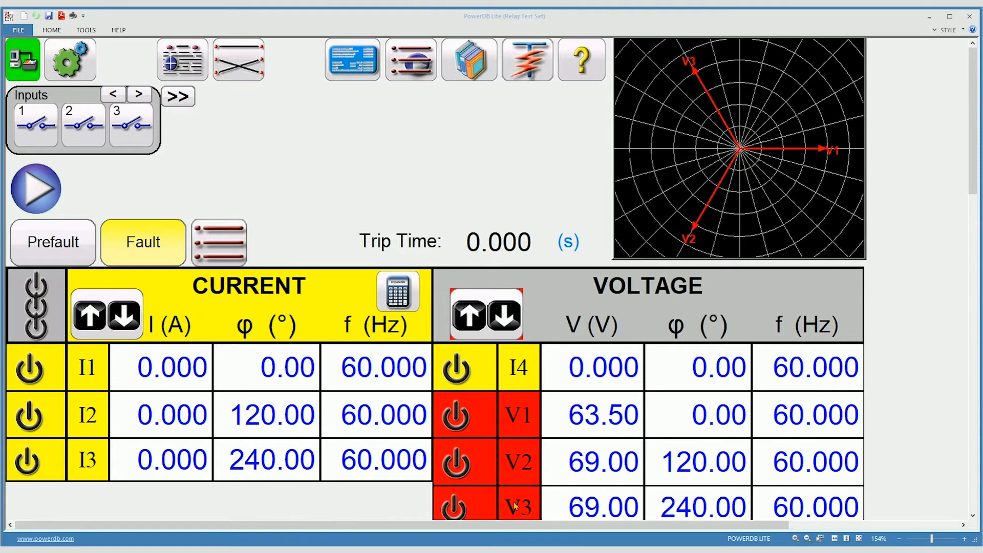
- Reopen the hardware settings from the test screen showing I4
{"action": "left_click", "coordinate": [35, 189]}
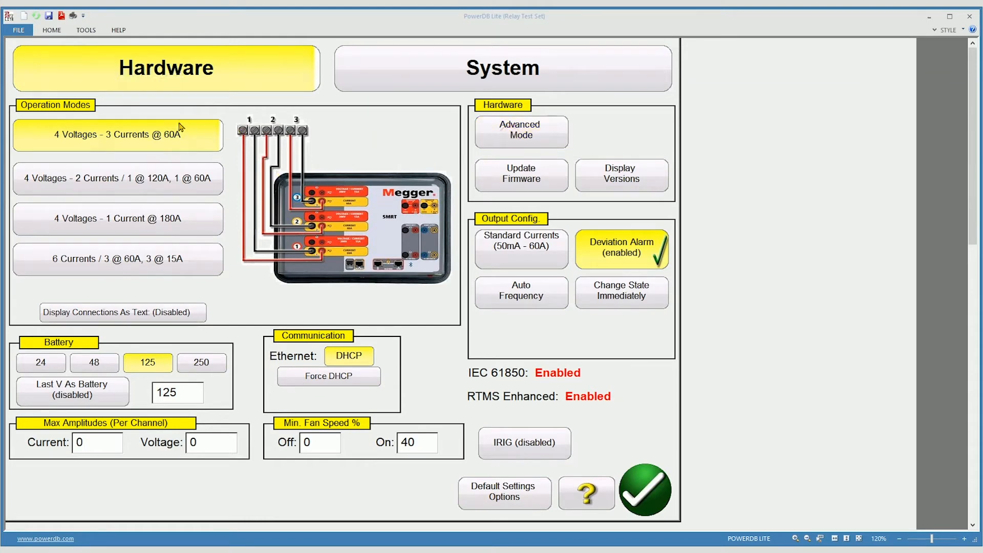
{"action": "mouse_move", "coordinate": [141, 133]}
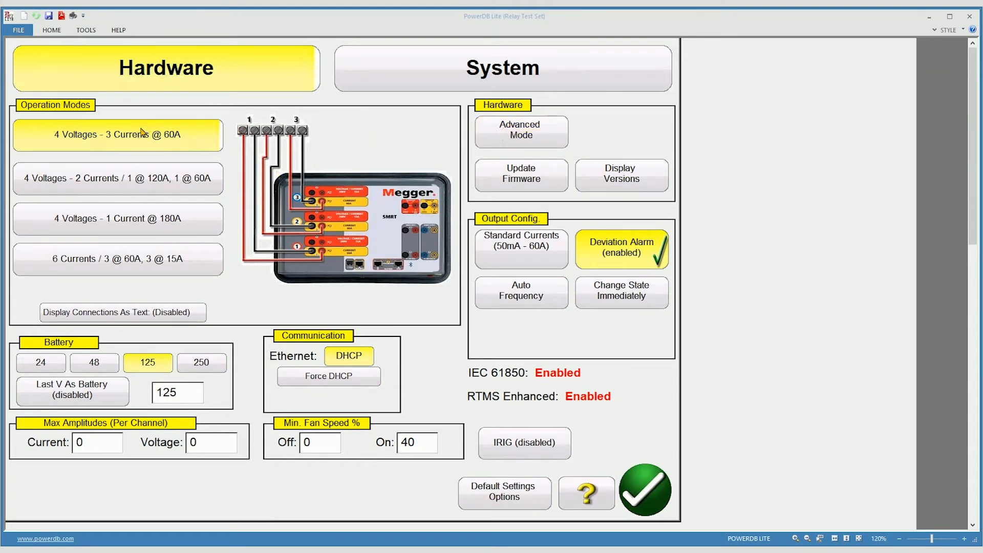
{"action": "mouse_move", "coordinate": [143, 347]}
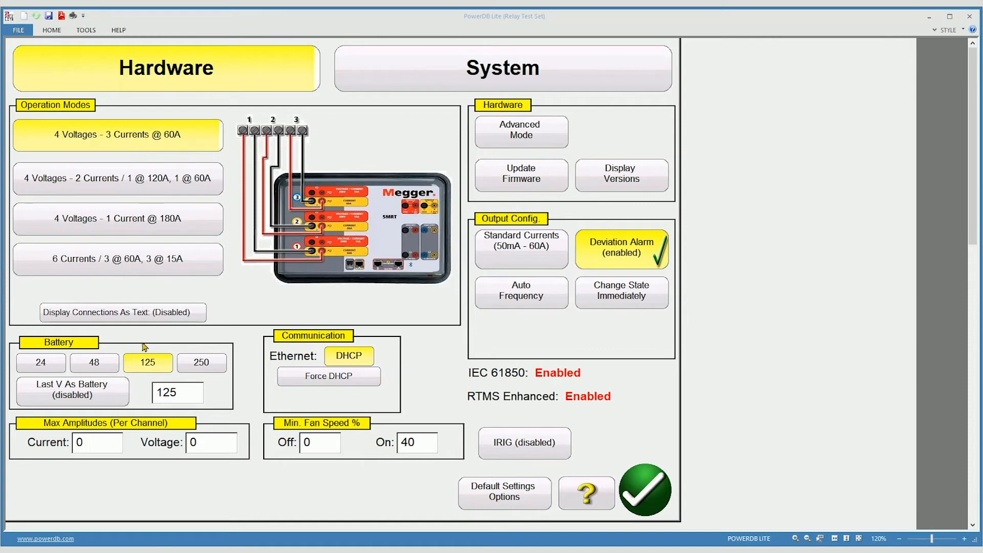
{"action": "mouse_move", "coordinate": [94, 363]}
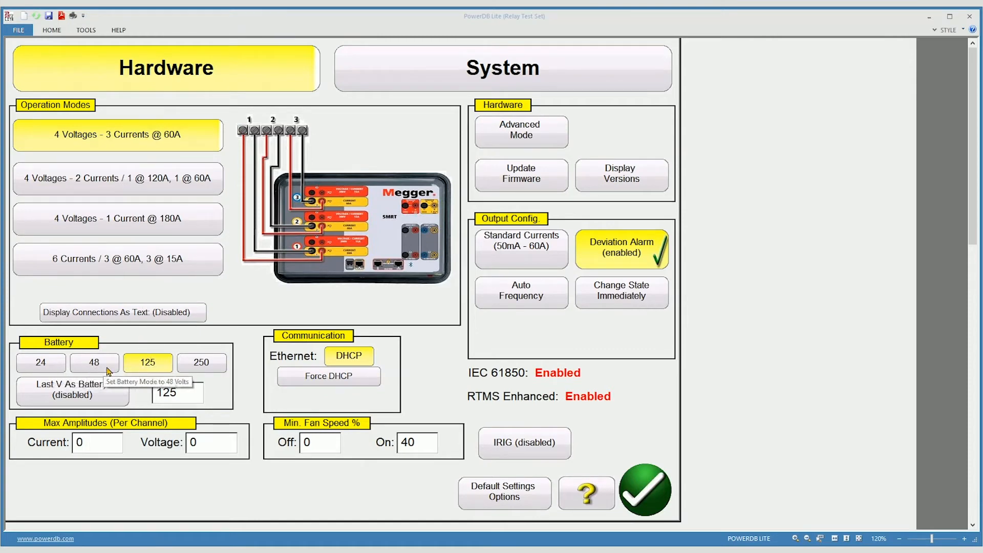
{"action": "mouse_move", "coordinate": [198, 397]}
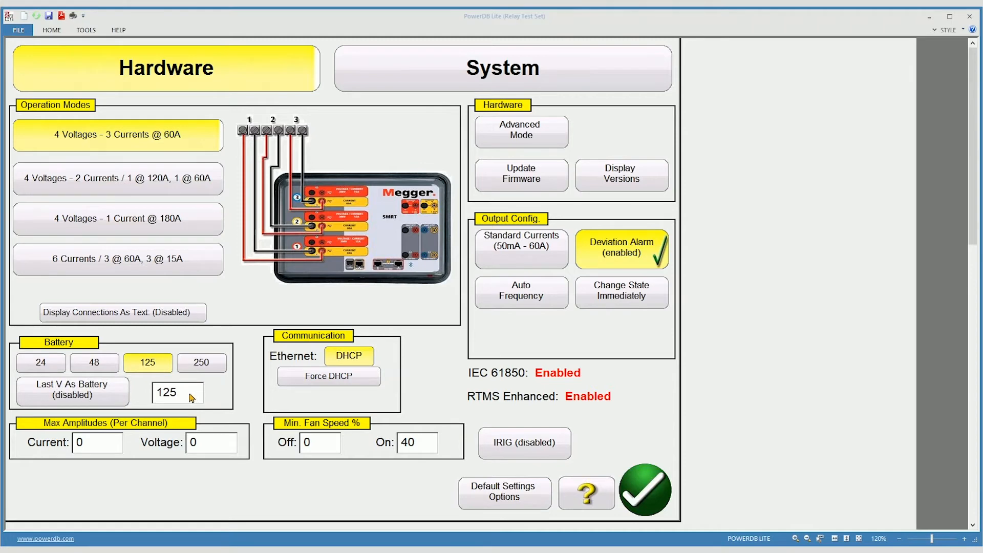
{"action": "mouse_move", "coordinate": [55, 398]}
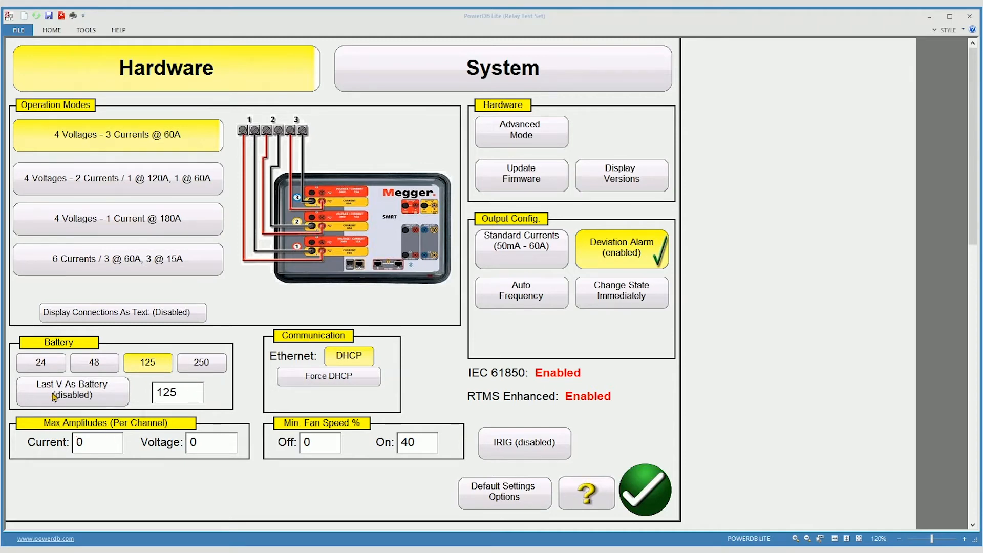
{"action": "mouse_move", "coordinate": [72, 390]}
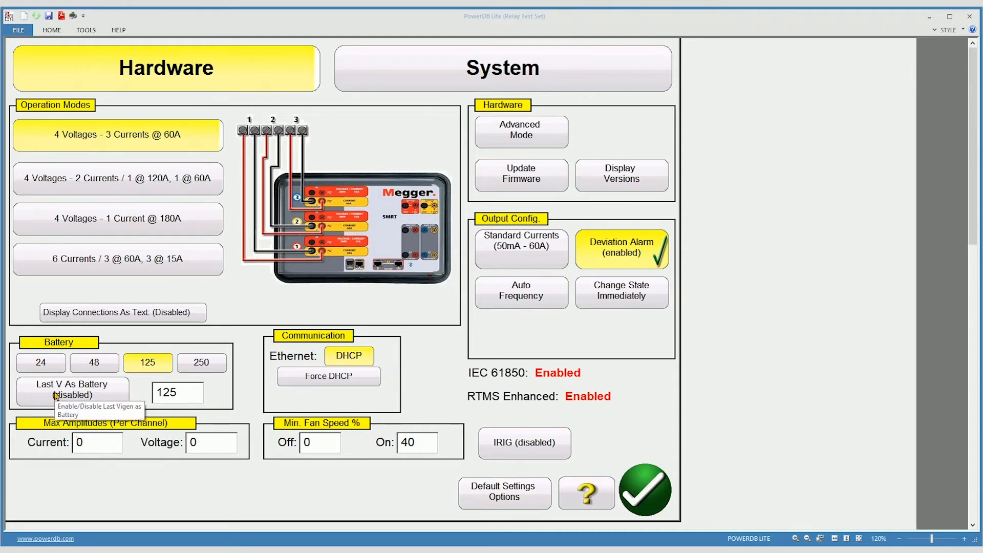
- Enable Last V As Battery at 125 V and apply, returning to the test screen
{"action": "left_click", "coordinate": [72, 389]}
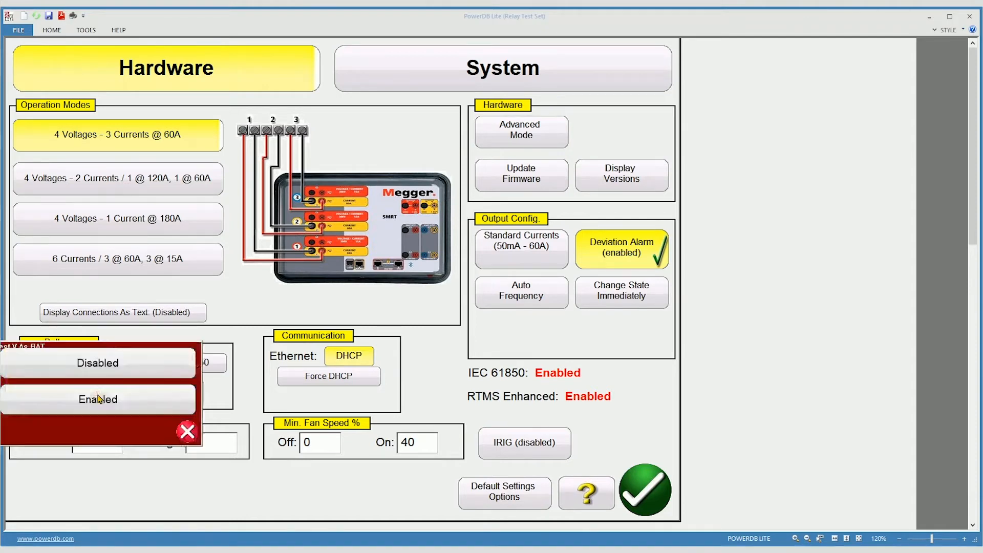
{"action": "left_click", "coordinate": [97, 400]}
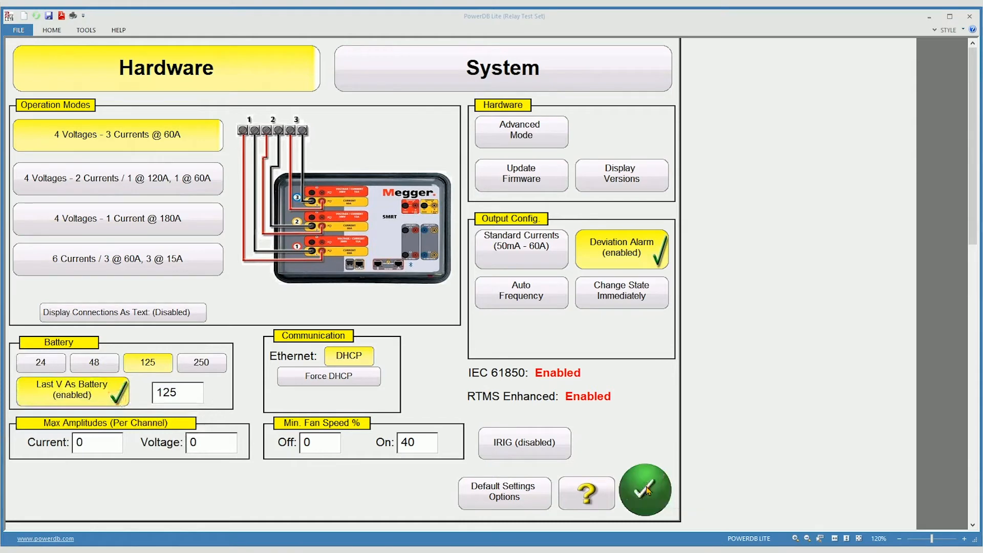
{"action": "left_click", "coordinate": [644, 489]}
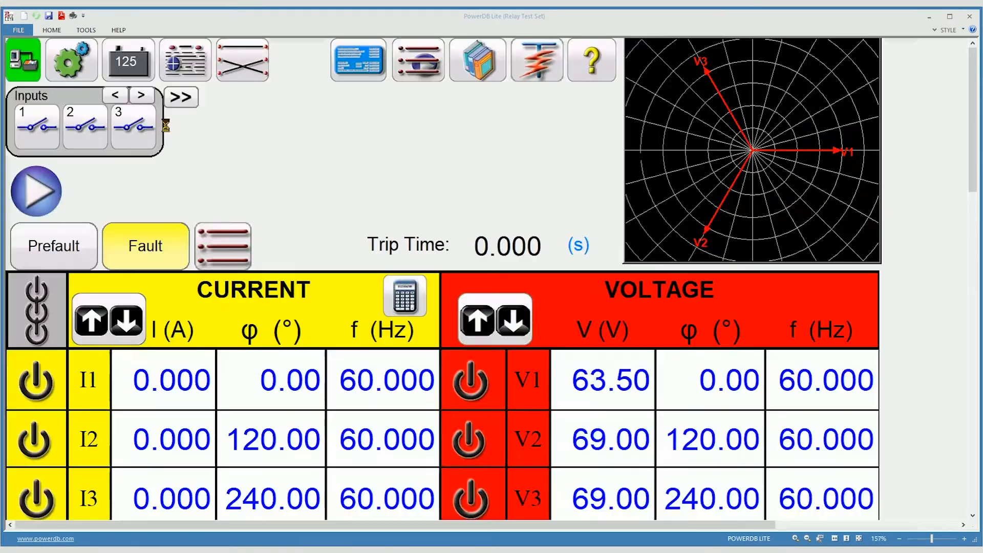
{"action": "mouse_move", "coordinate": [127, 60]}
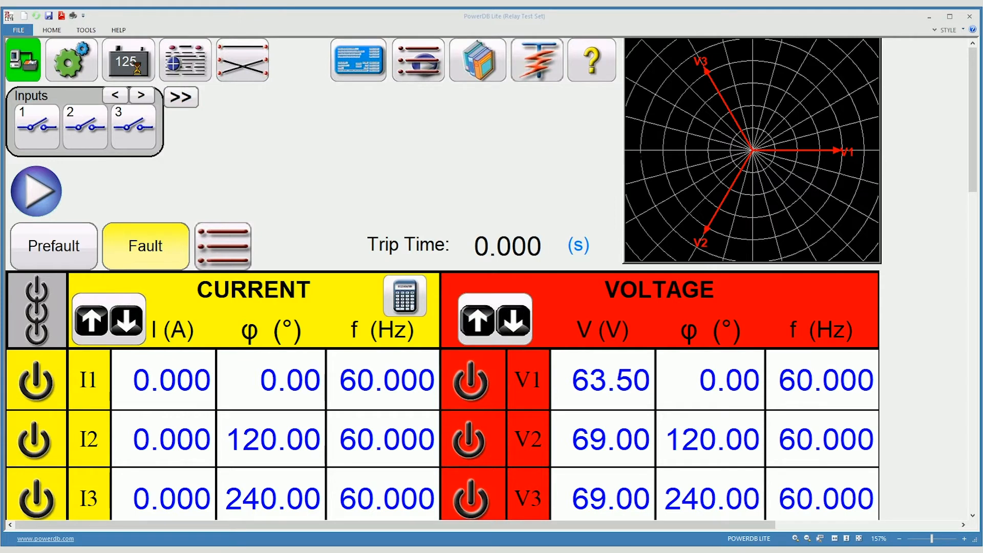
{"action": "left_click", "coordinate": [128, 60]}
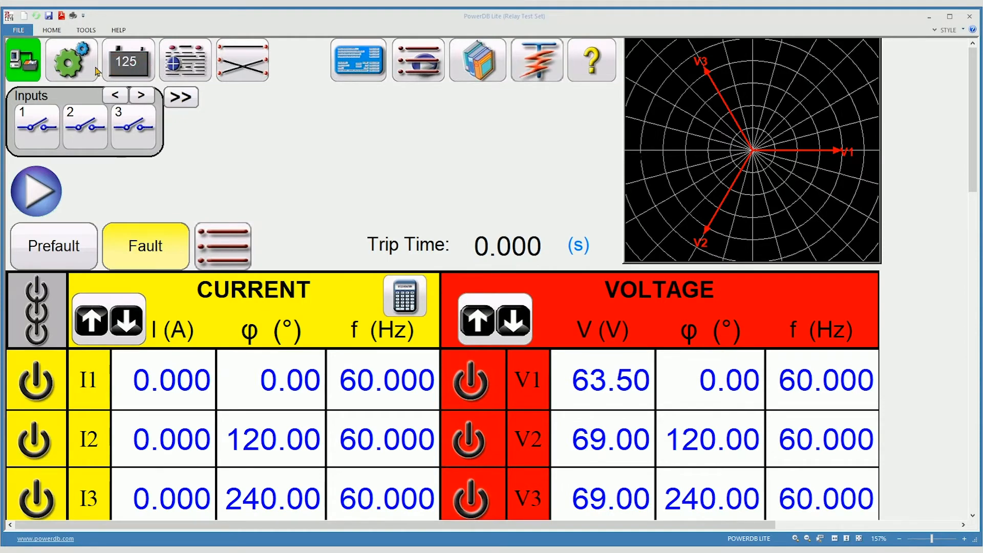
- Reopen the hardware settings and disable Last V As Battery
{"action": "left_click", "coordinate": [35, 191]}
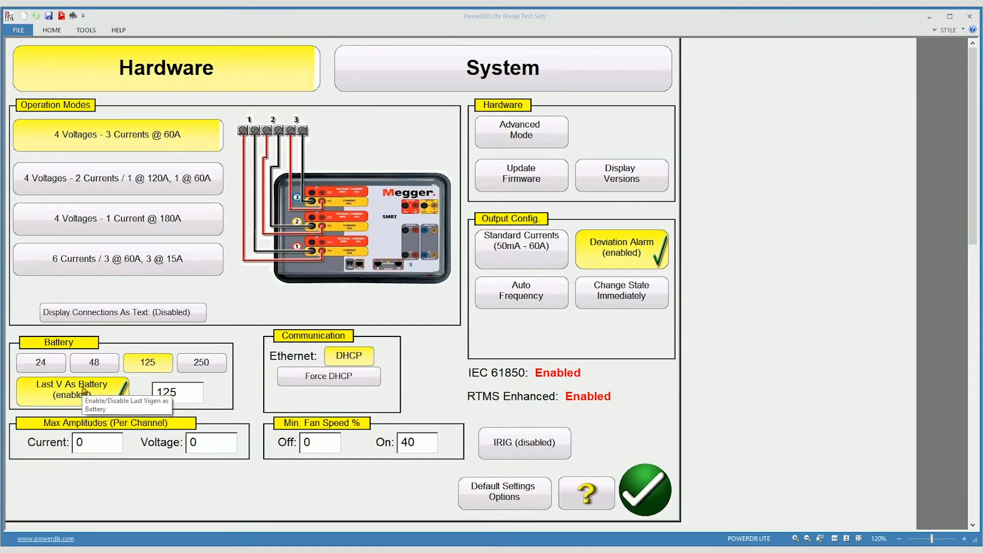
{"action": "left_click", "coordinate": [72, 390]}
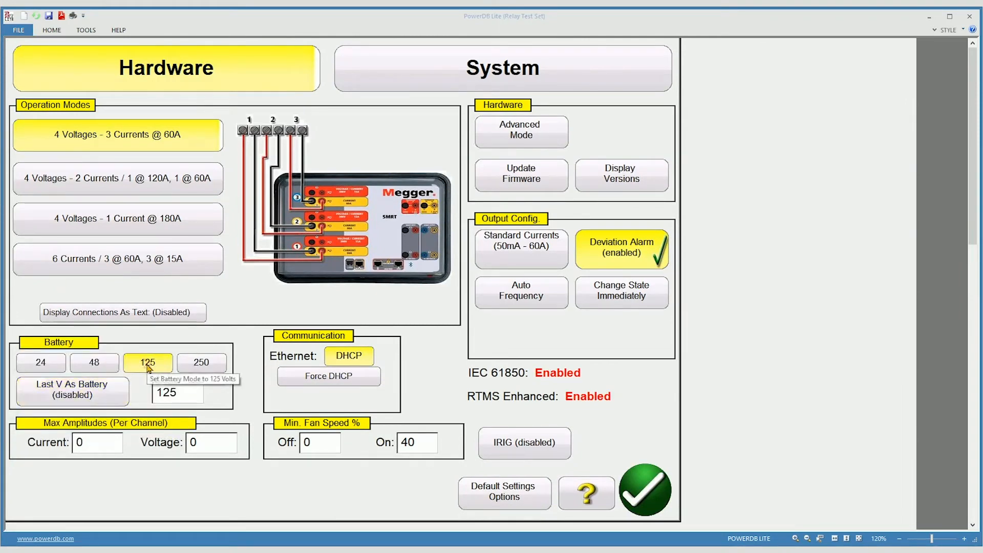
{"action": "mouse_move", "coordinate": [535, 225]}
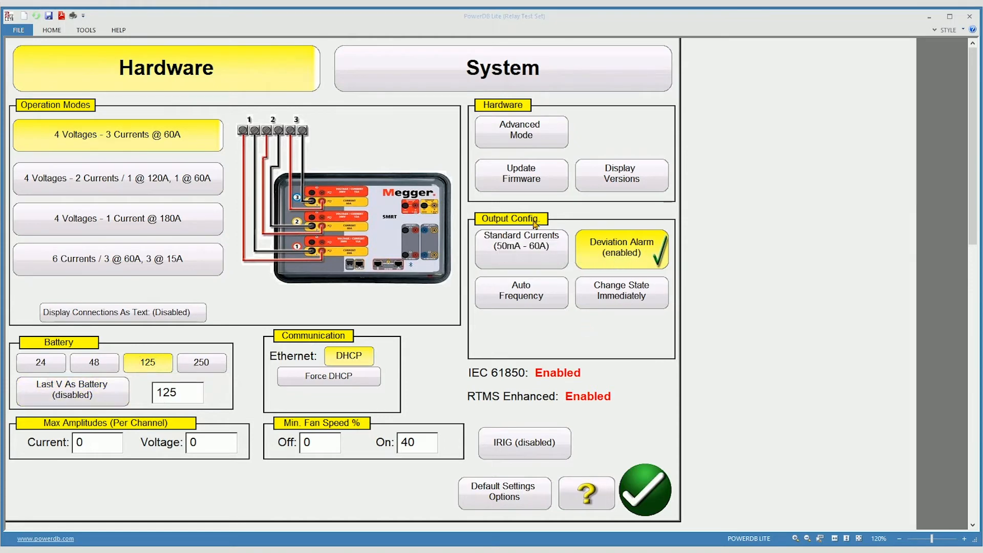
{"action": "mouse_move", "coordinate": [635, 270]}
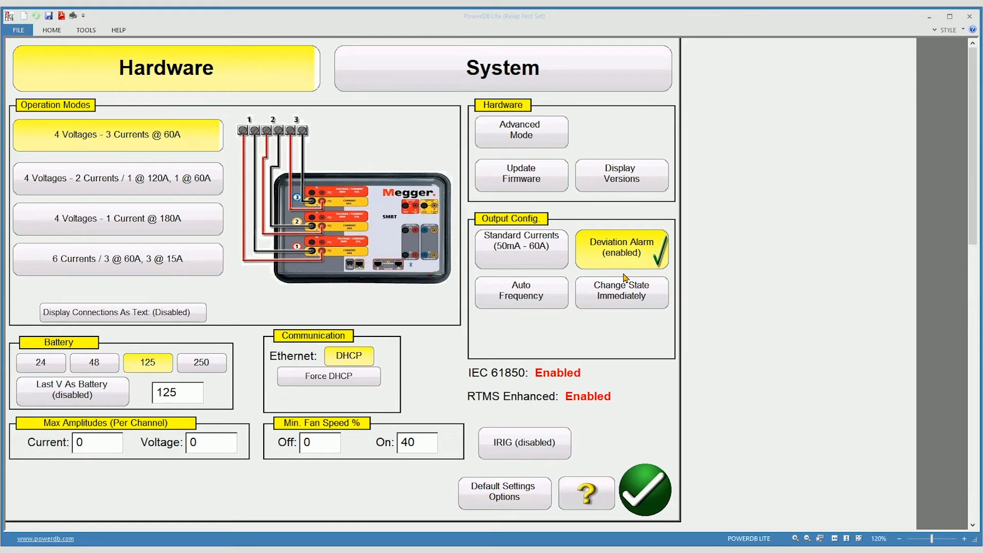
{"action": "mouse_move", "coordinate": [326, 257]}
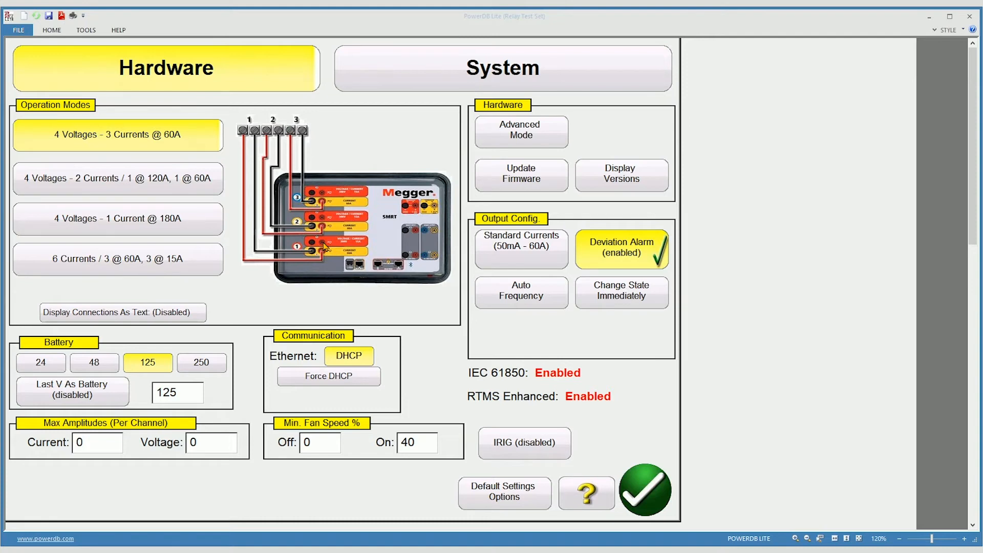
{"action": "mouse_move", "coordinate": [524, 268]}
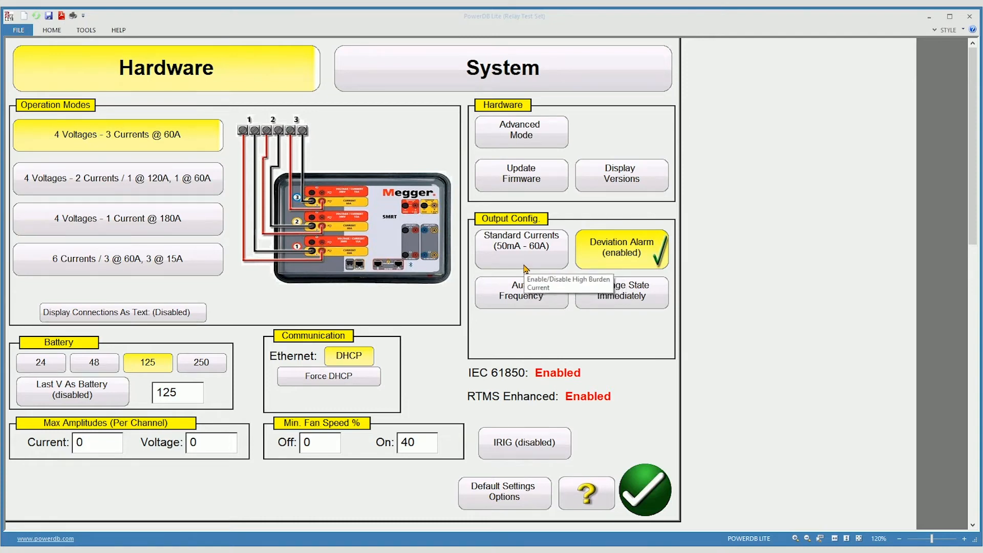
{"action": "left_click", "coordinate": [521, 247]}
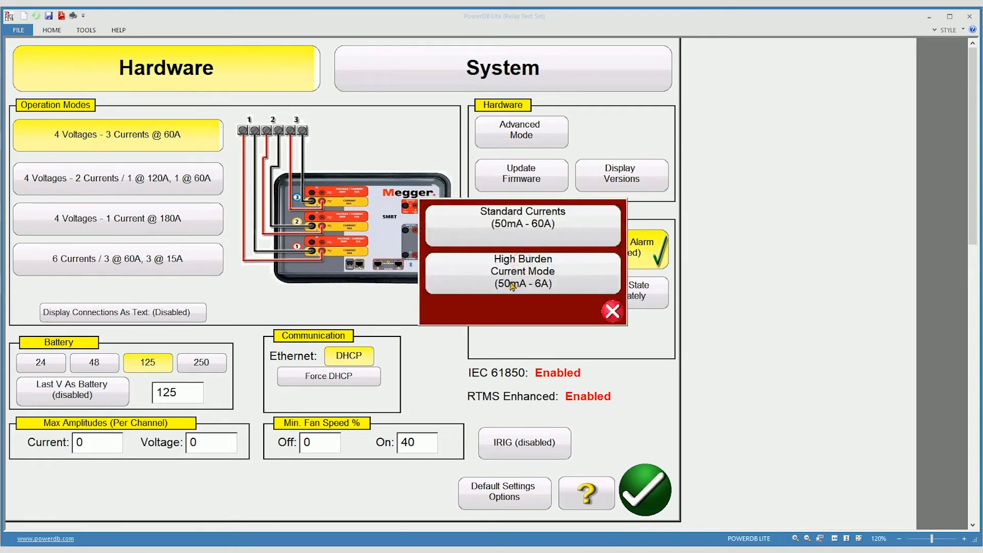
{"action": "left_click", "coordinate": [521, 271]}
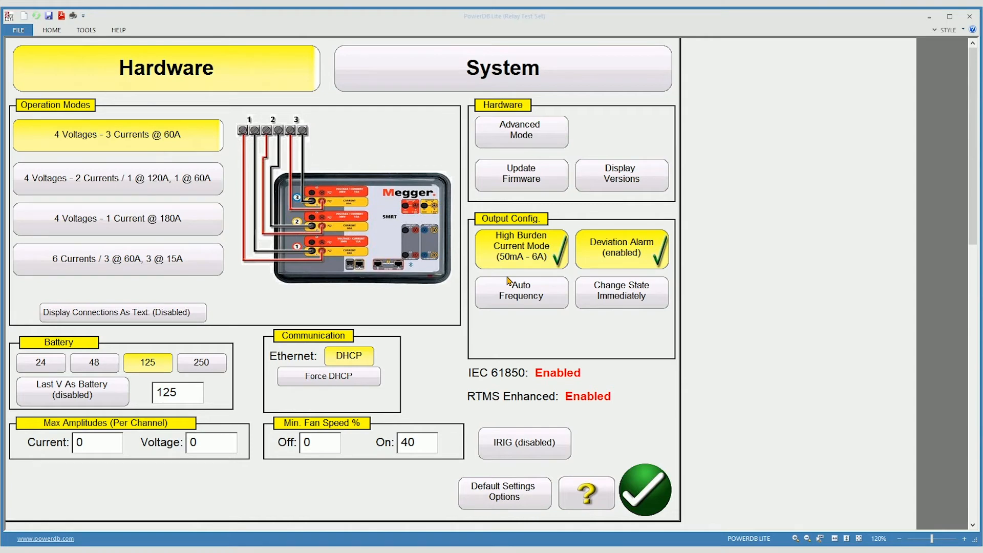
{"action": "left_click", "coordinate": [521, 248]}
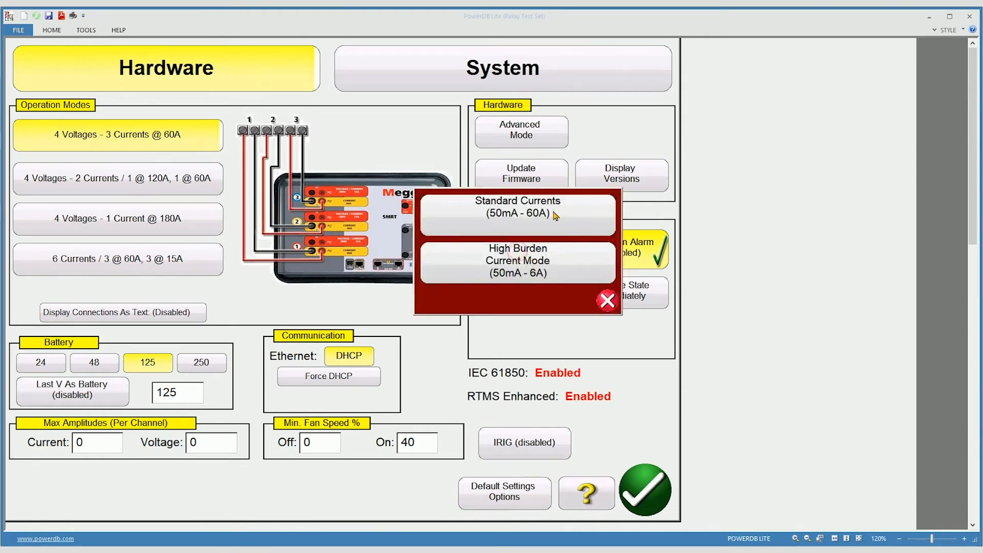
{"action": "left_click", "coordinate": [516, 207]}
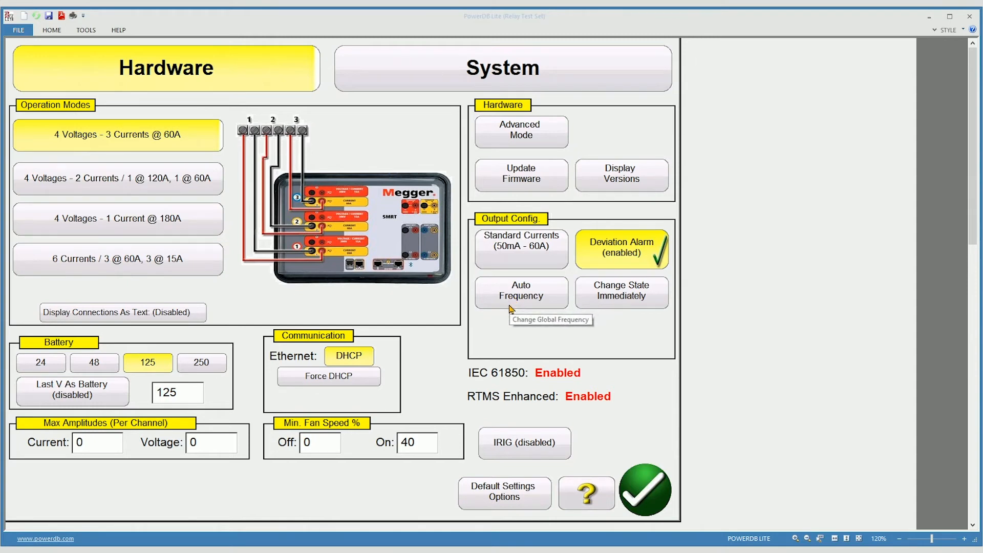
- Show the output frequency choices (Auto Freq., 50 Hz, 60 Hz, Line Sync)
{"action": "left_click", "coordinate": [521, 291]}
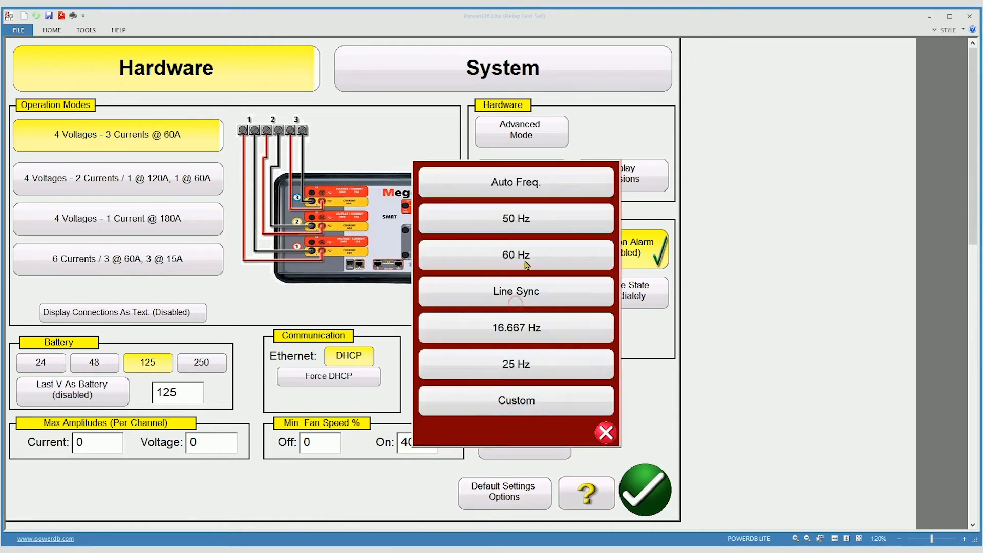
{"action": "mouse_move", "coordinate": [513, 202]}
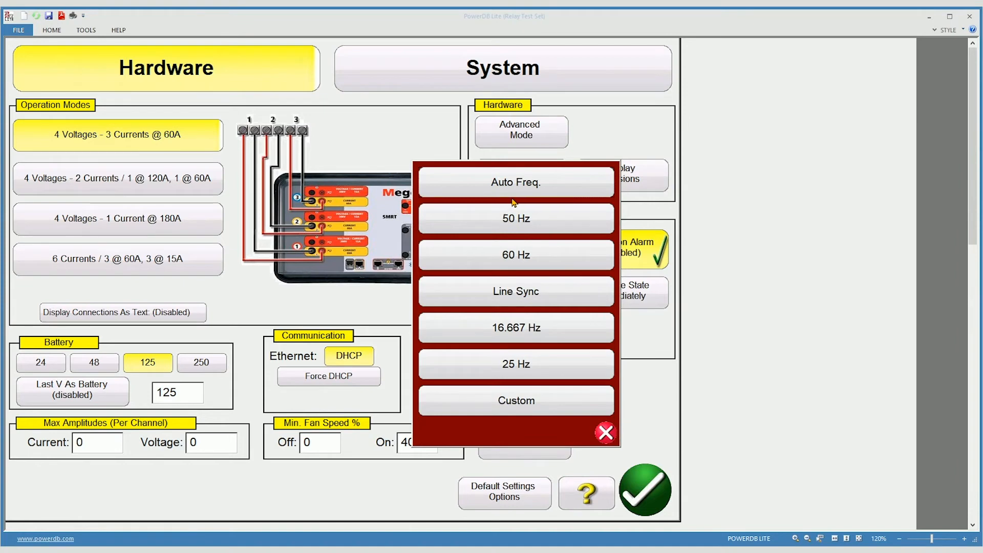
{"action": "mouse_move", "coordinate": [517, 200]}
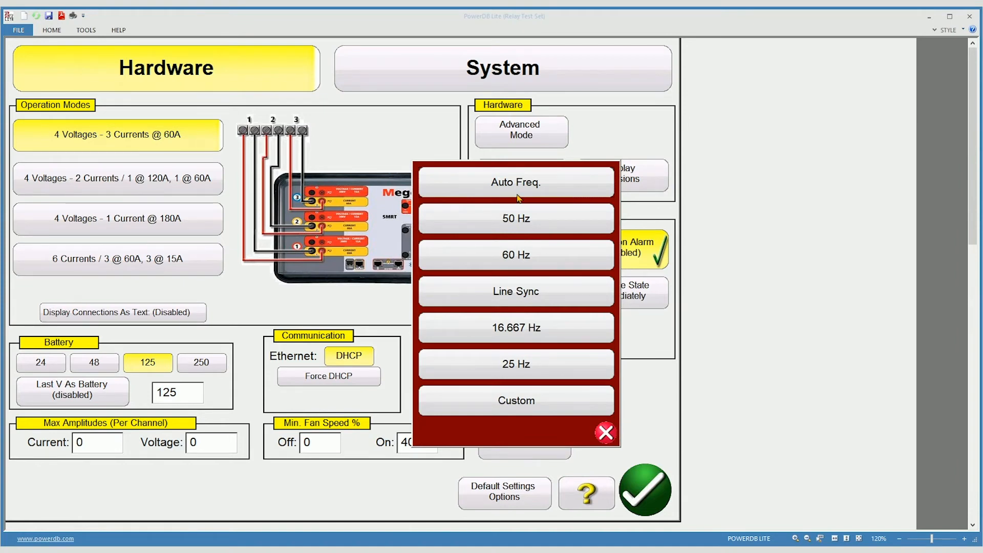
{"action": "mouse_move", "coordinate": [510, 301]}
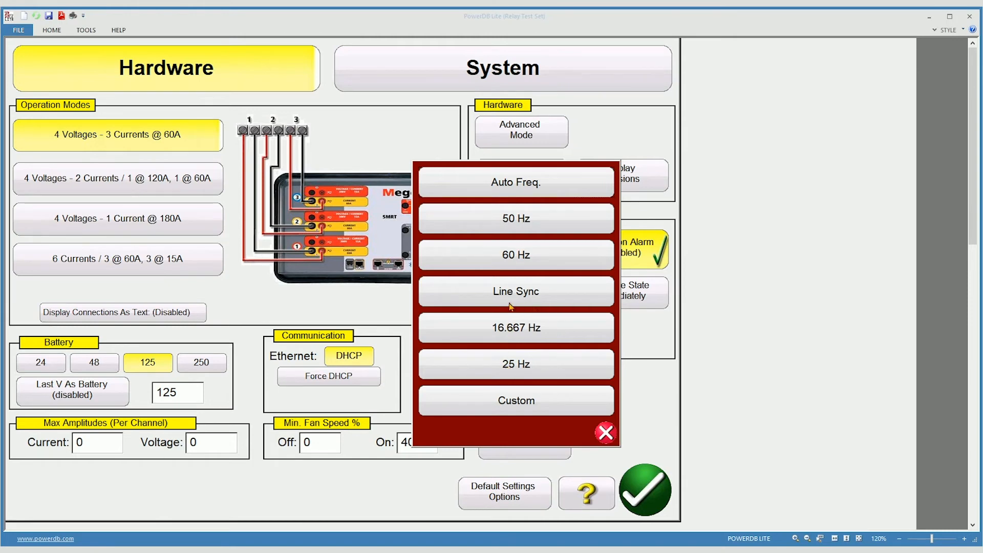
{"action": "mouse_move", "coordinate": [526, 303]}
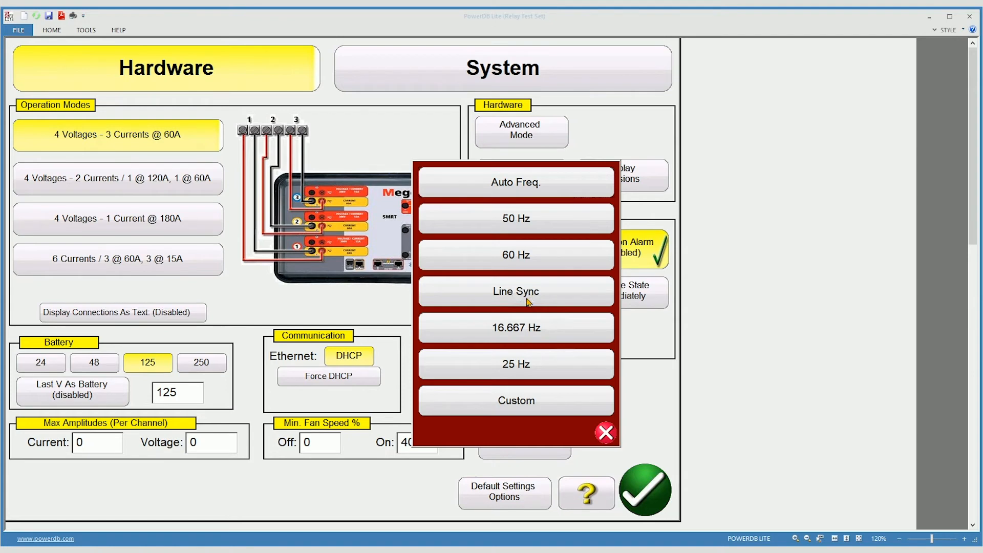
{"action": "mouse_move", "coordinate": [529, 304]}
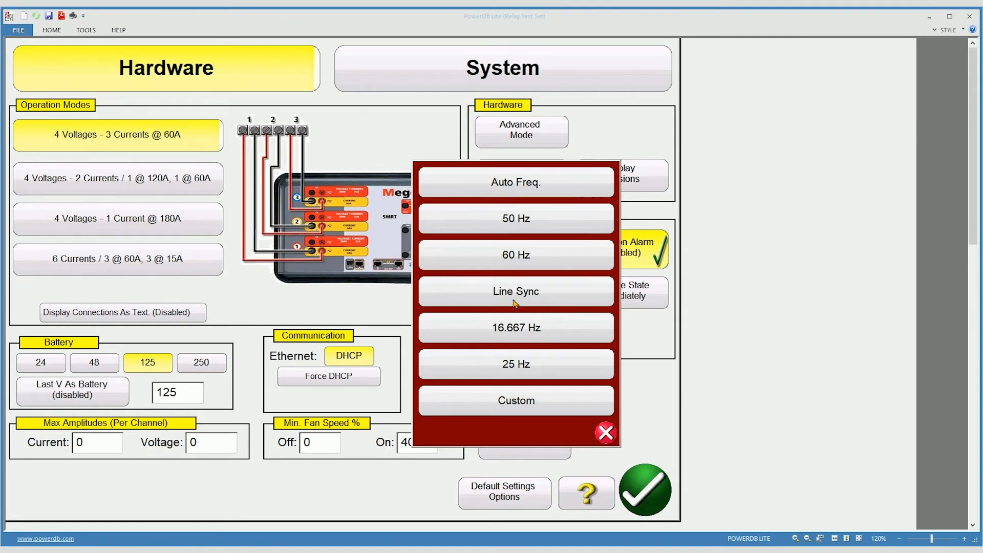
{"action": "mouse_move", "coordinate": [527, 300]}
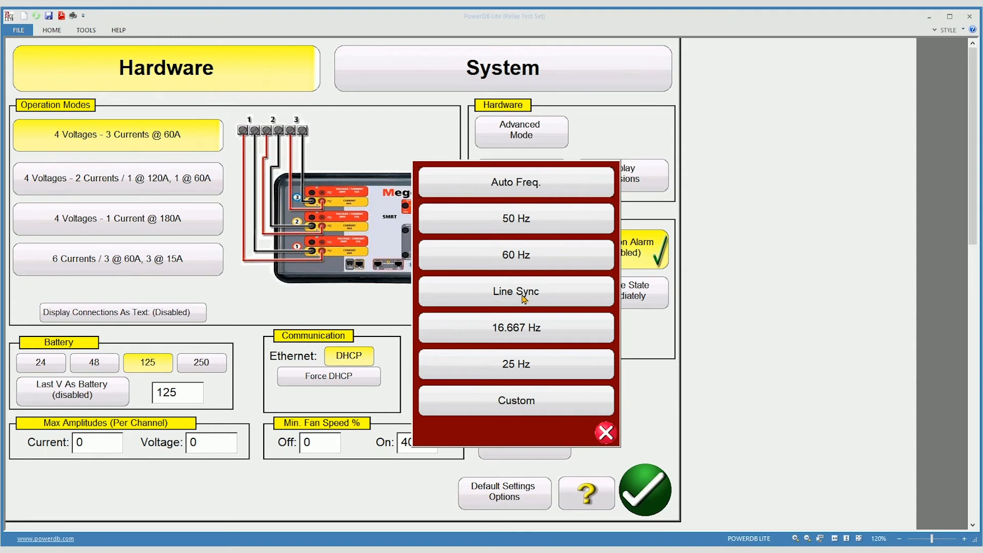
{"action": "mouse_move", "coordinate": [526, 183]}
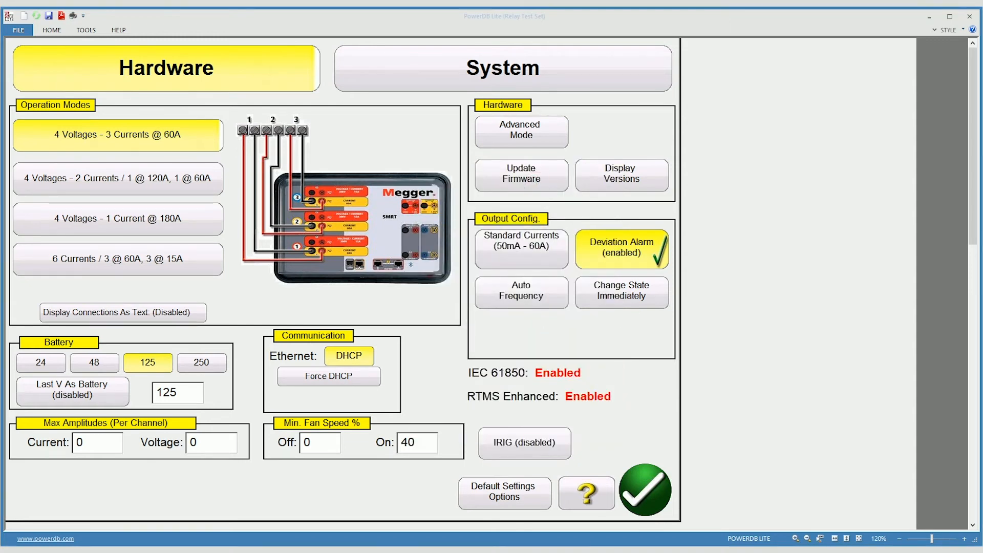
{"action": "left_click", "coordinate": [621, 292]}
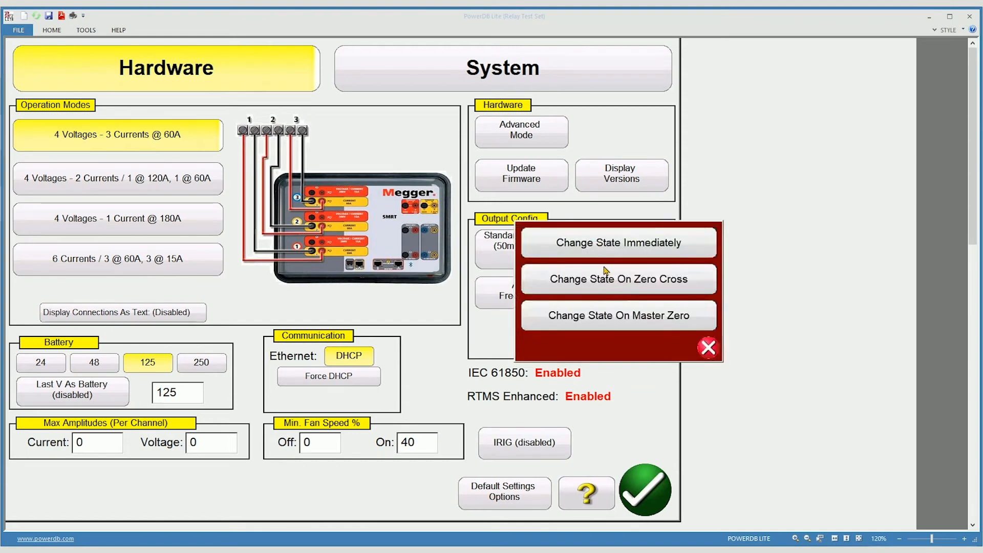
{"action": "mouse_move", "coordinate": [588, 262]}
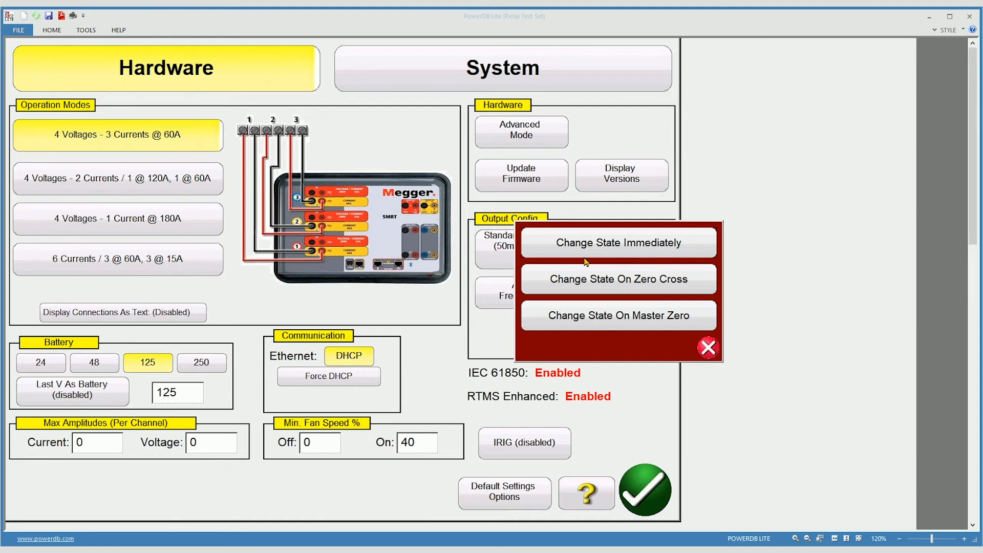
{"action": "mouse_move", "coordinate": [594, 259]}
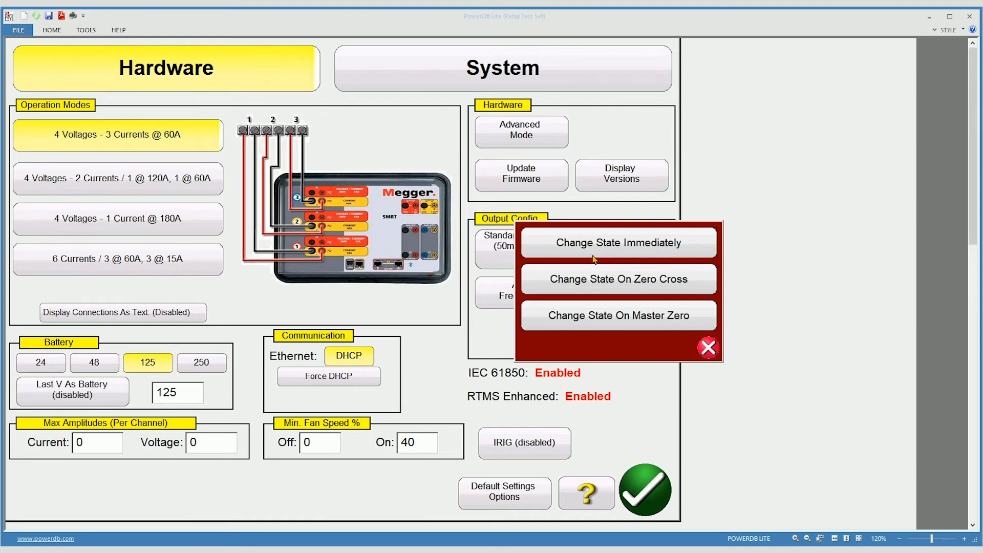
{"action": "mouse_move", "coordinate": [577, 302]}
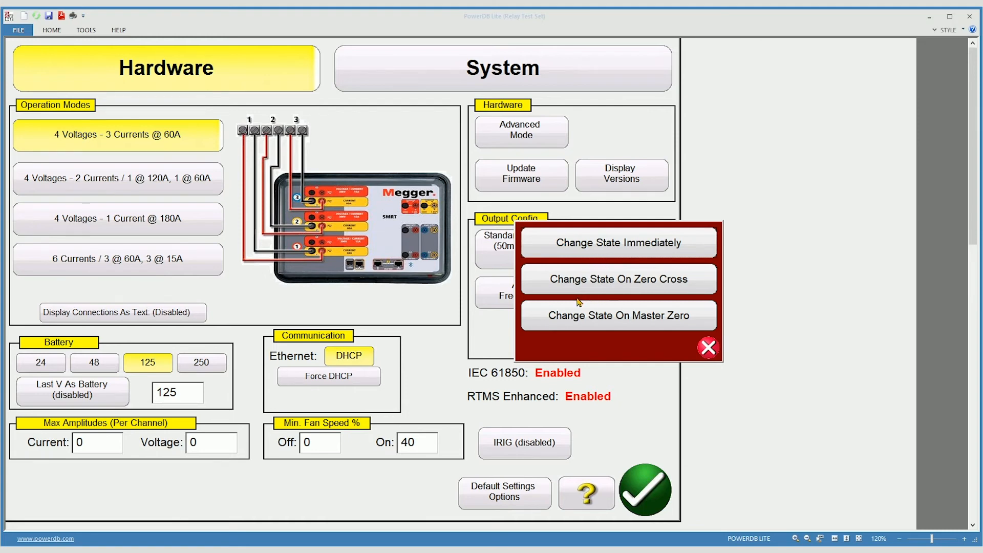
{"action": "mouse_move", "coordinate": [640, 296]}
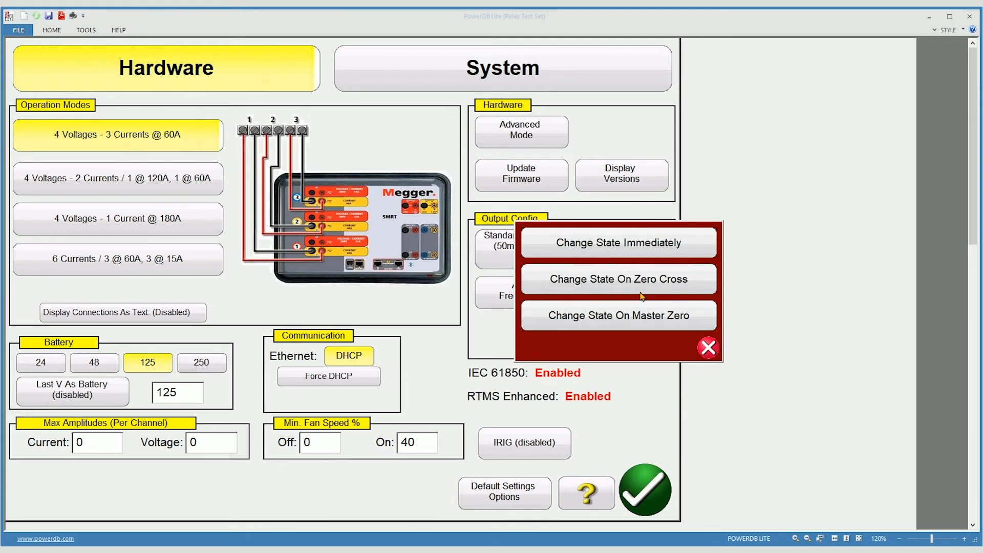
{"action": "mouse_move", "coordinate": [582, 298]}
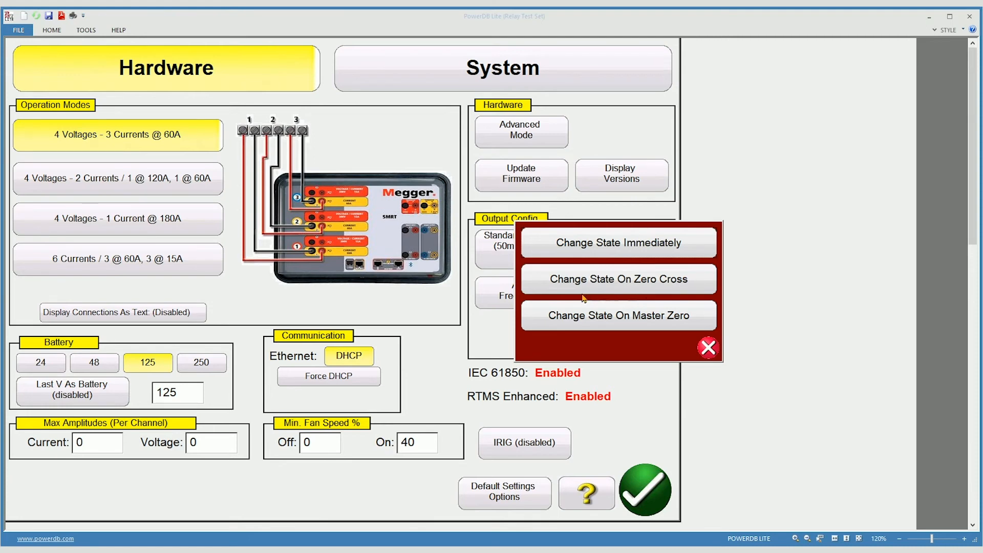
{"action": "mouse_move", "coordinate": [588, 295]}
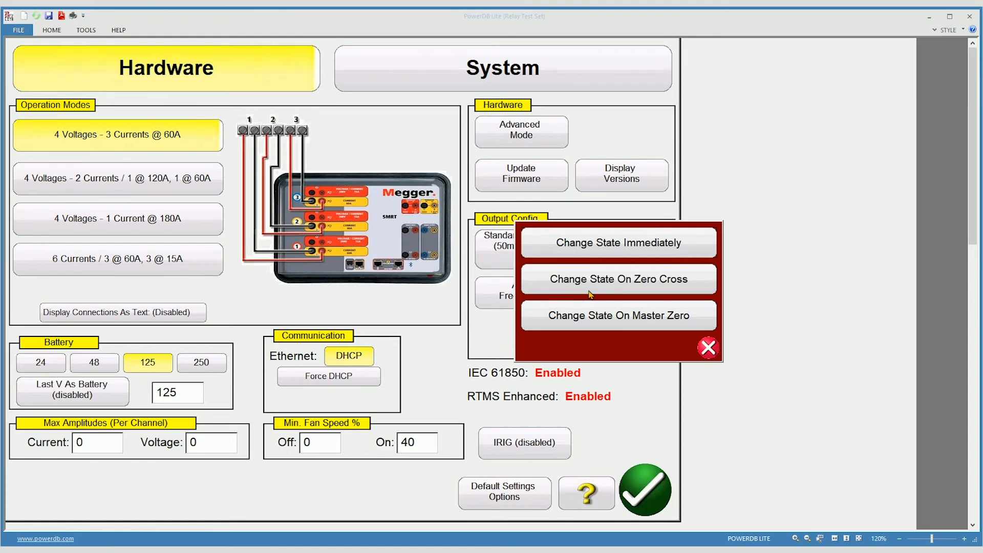
{"action": "mouse_move", "coordinate": [599, 332]}
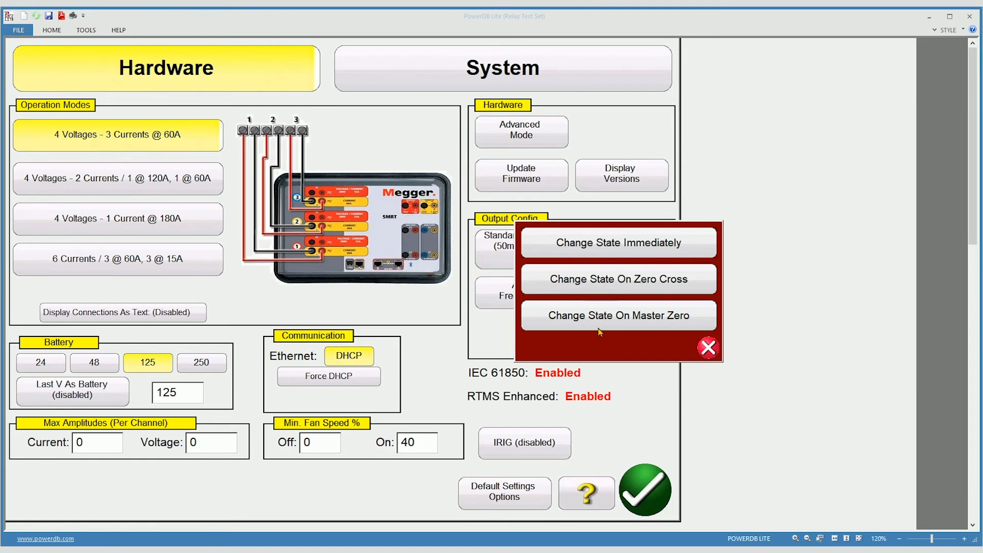
{"action": "mouse_move", "coordinate": [623, 330]}
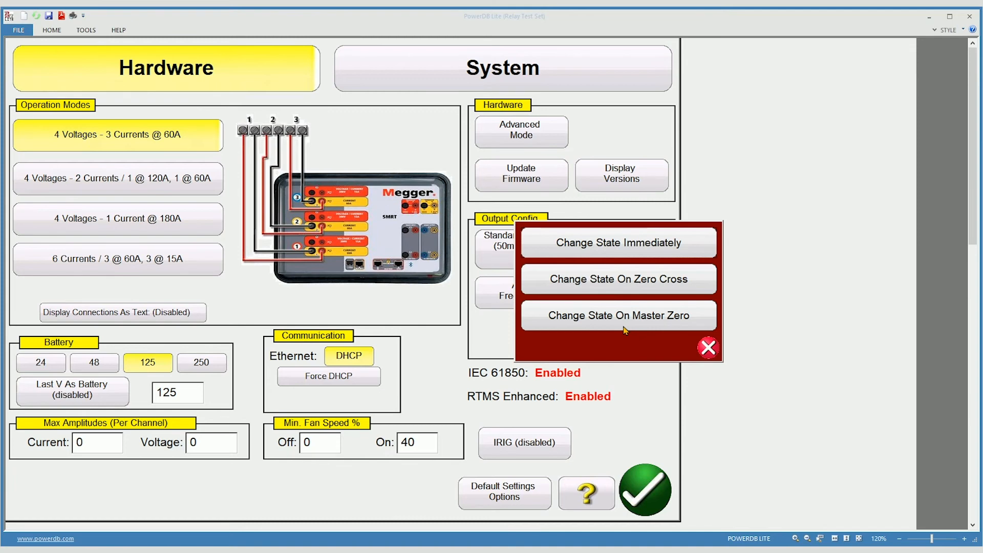
{"action": "mouse_move", "coordinate": [601, 330]}
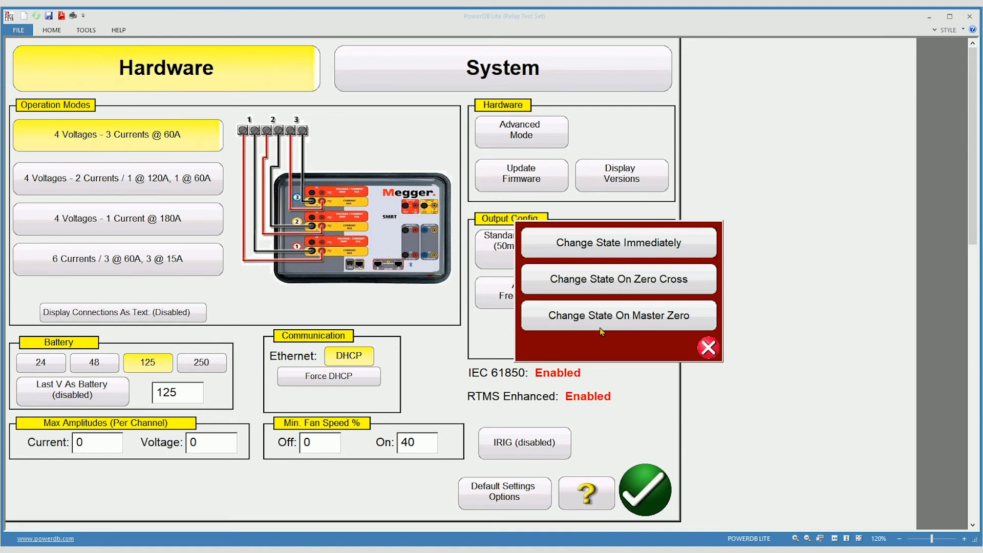
{"action": "mouse_move", "coordinate": [601, 329]}
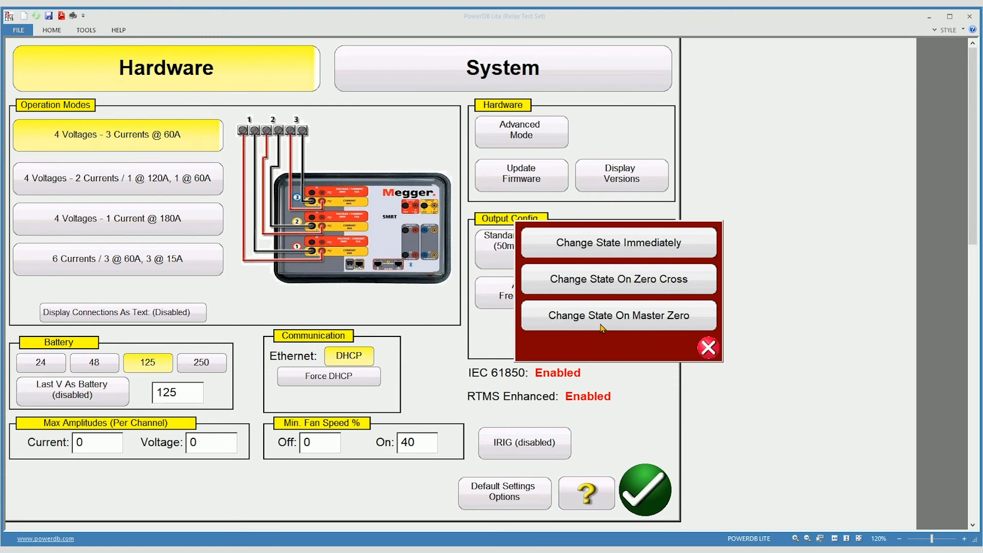
{"action": "mouse_move", "coordinate": [658, 298]}
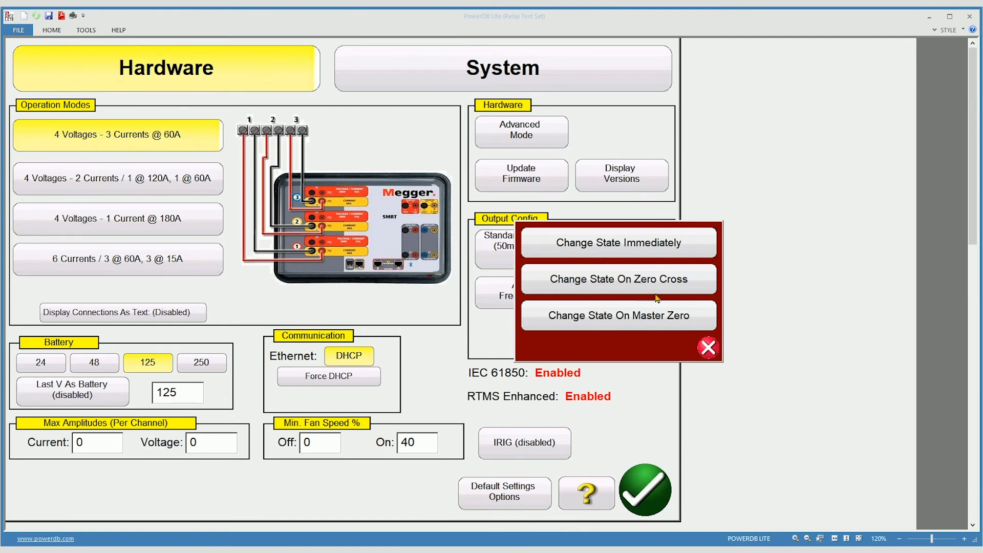
{"action": "mouse_move", "coordinate": [624, 255]}
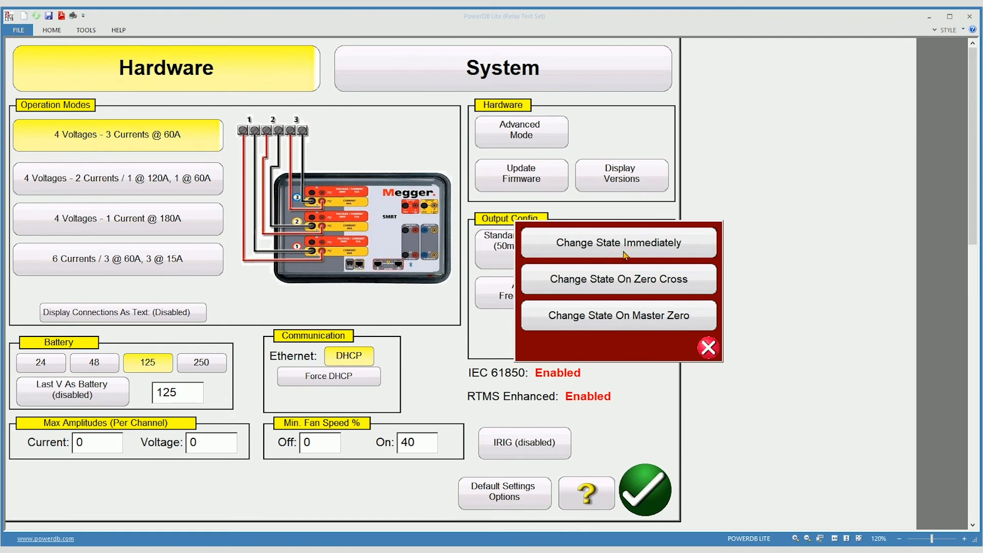
{"action": "left_click", "coordinate": [617, 243]}
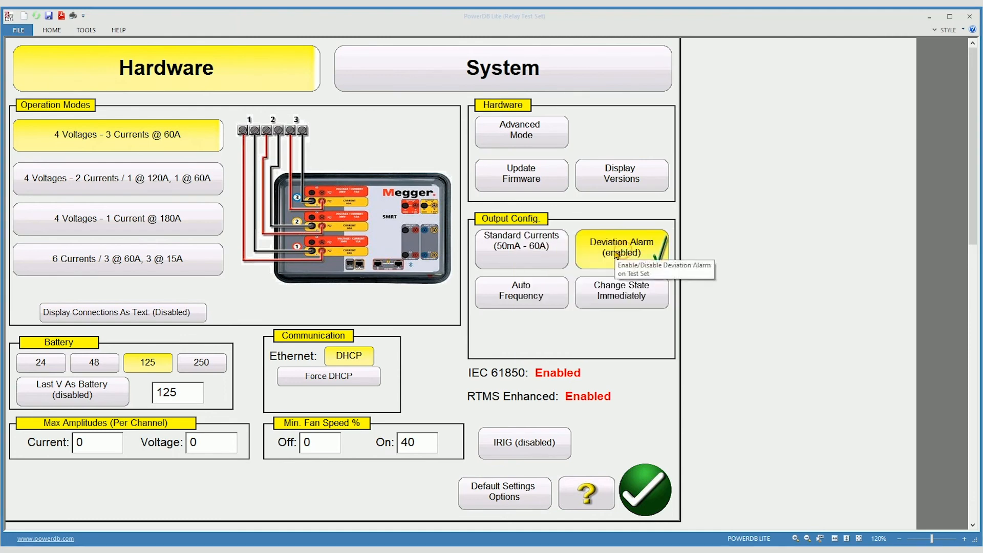
{"action": "mouse_move", "coordinate": [626, 200]}
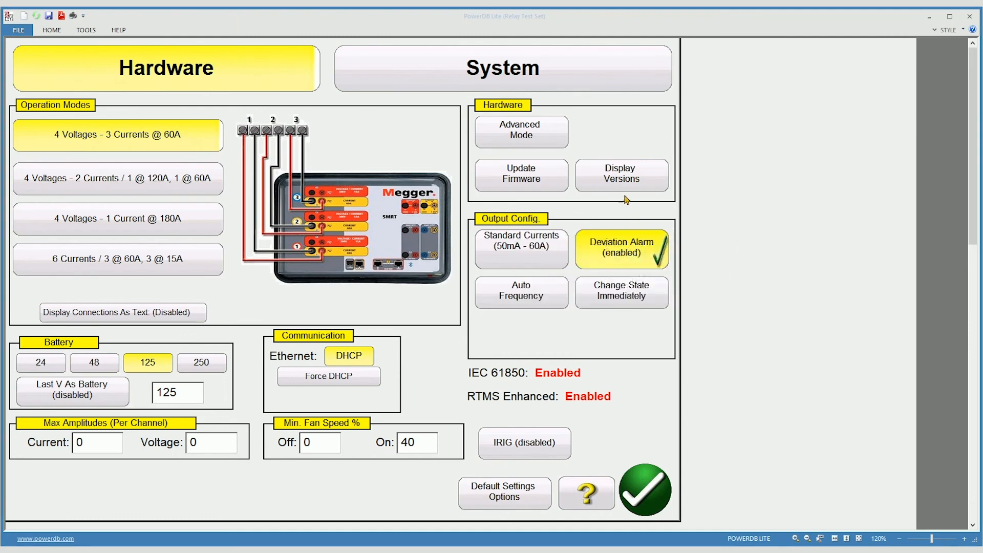
{"action": "mouse_move", "coordinate": [629, 189]}
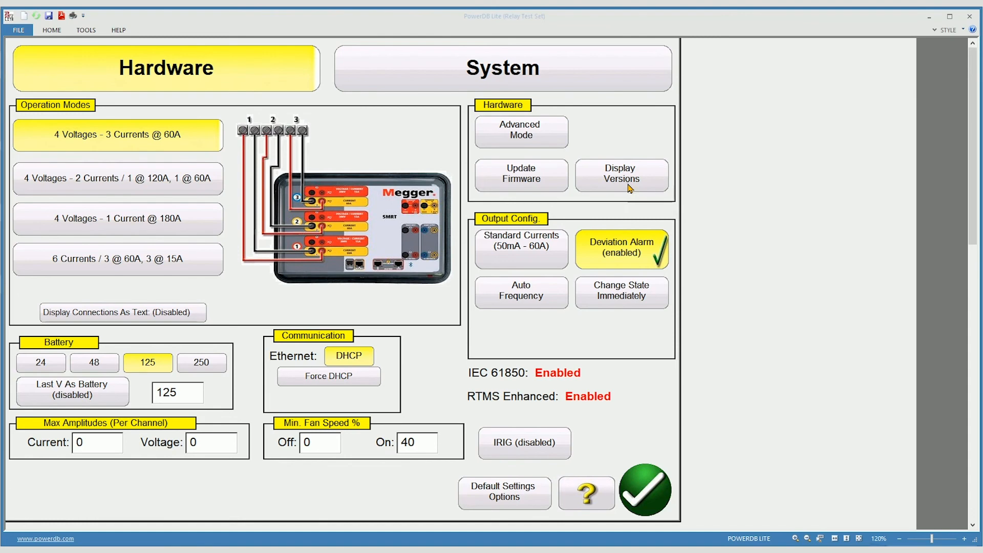
- Display the SMRT46P test set's firmware and hardware version information
{"action": "left_click", "coordinate": [621, 174]}
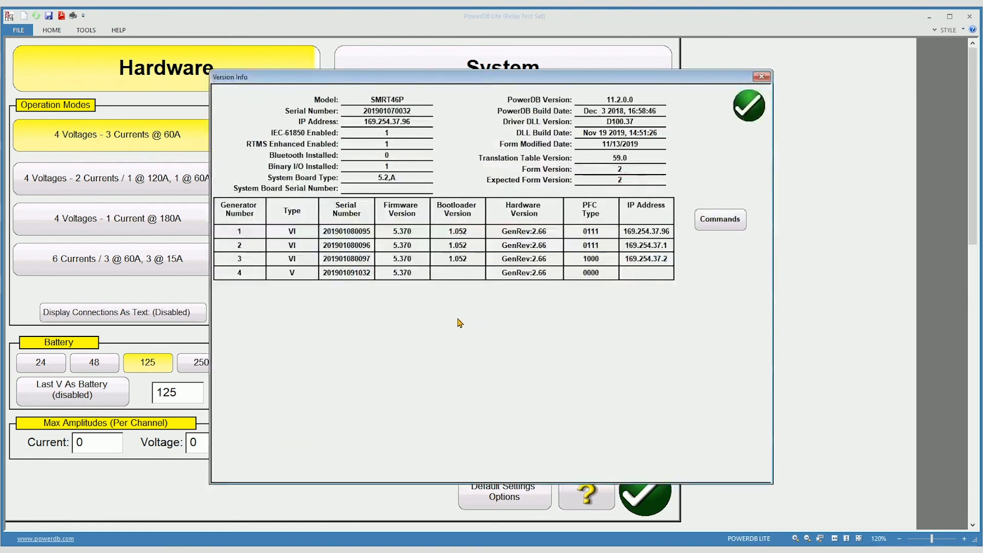
{"action": "mouse_move", "coordinate": [384, 264]}
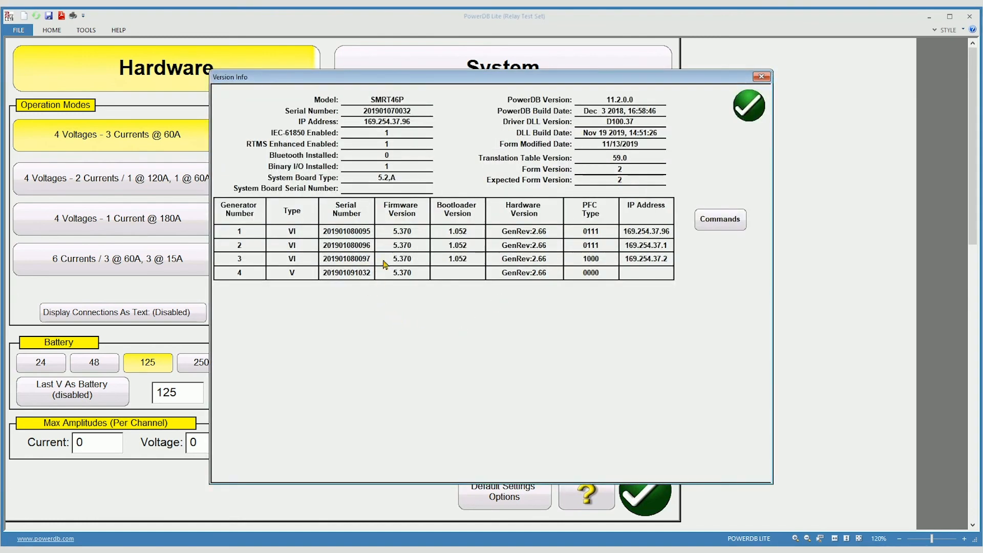
{"action": "mouse_move", "coordinate": [585, 251]}
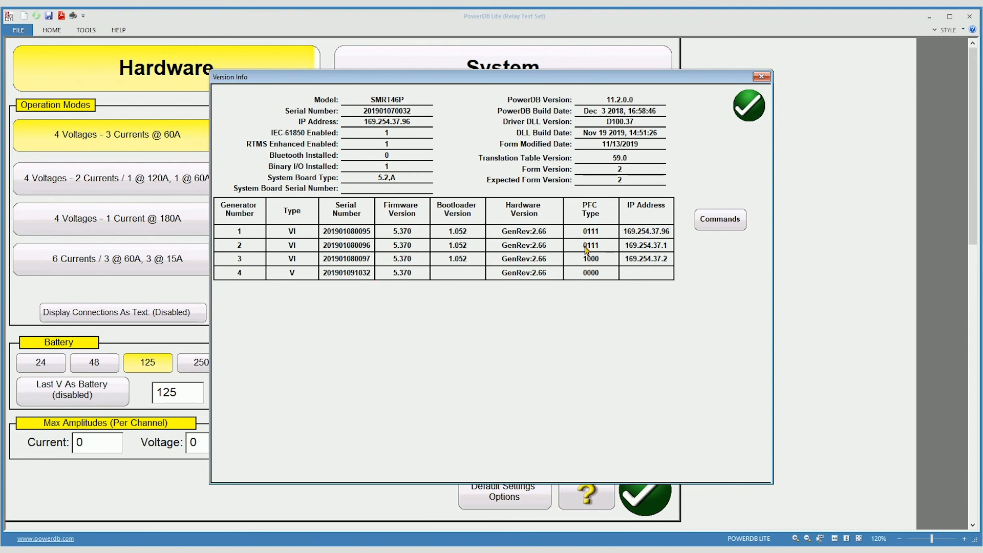
{"action": "mouse_move", "coordinate": [615, 160]}
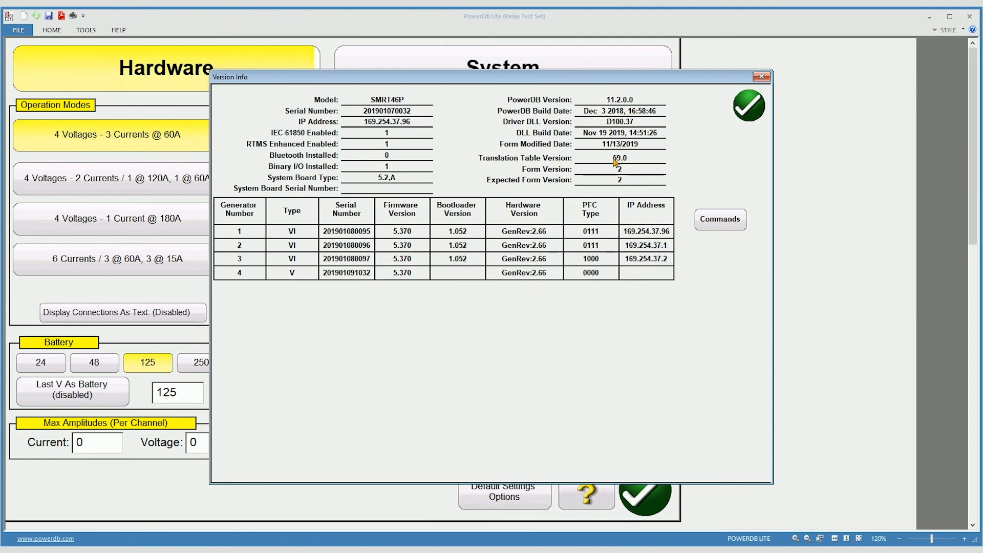
{"action": "mouse_move", "coordinate": [524, 89]}
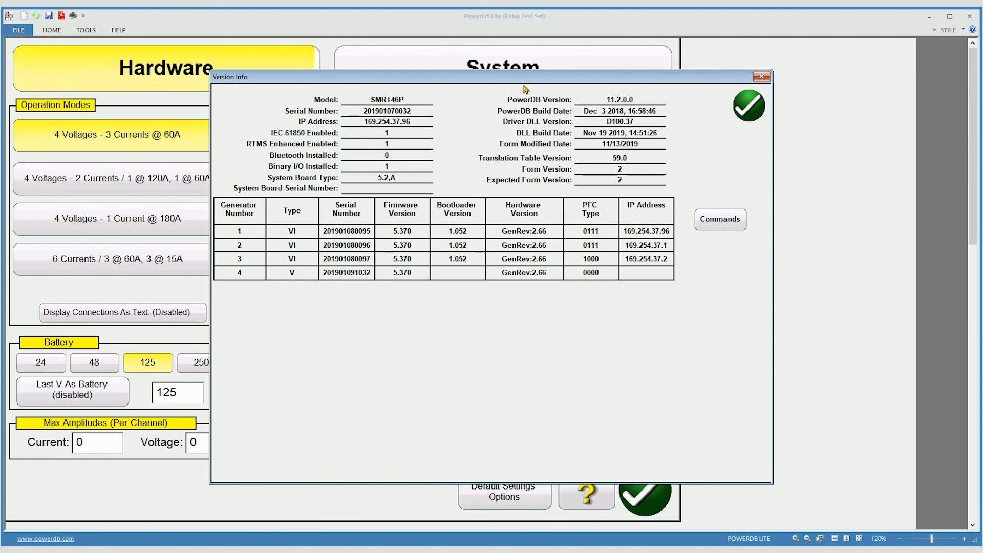
{"action": "mouse_move", "coordinate": [576, 306]}
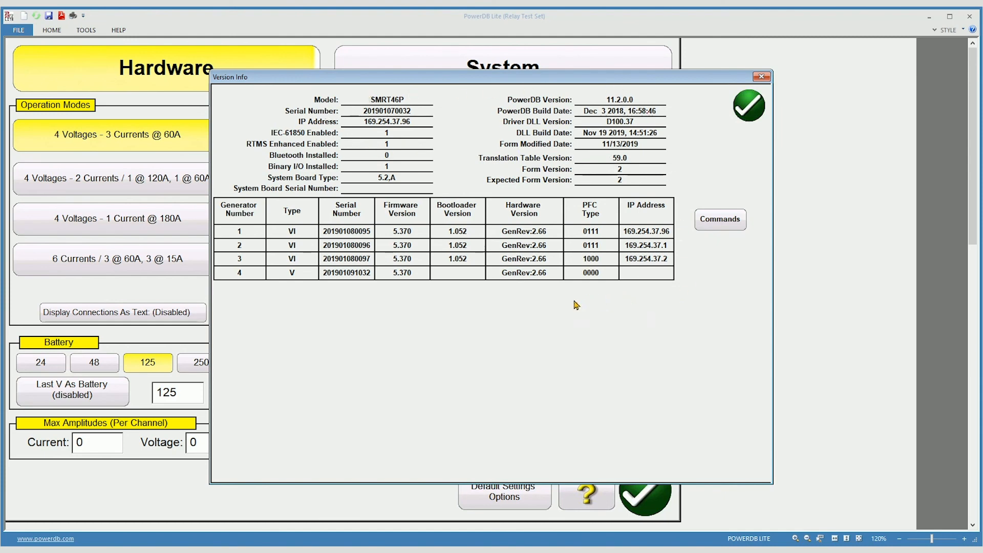
{"action": "mouse_move", "coordinate": [510, 289]}
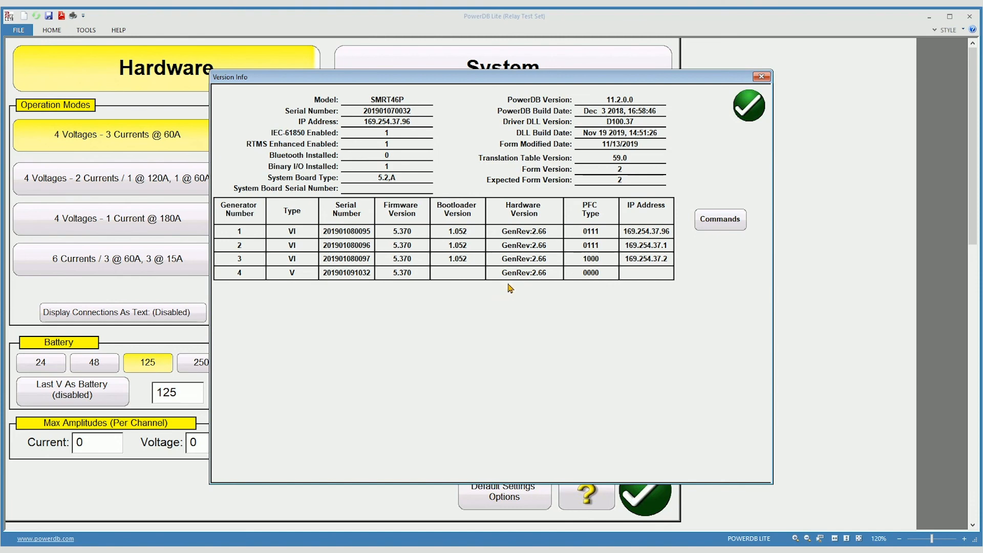